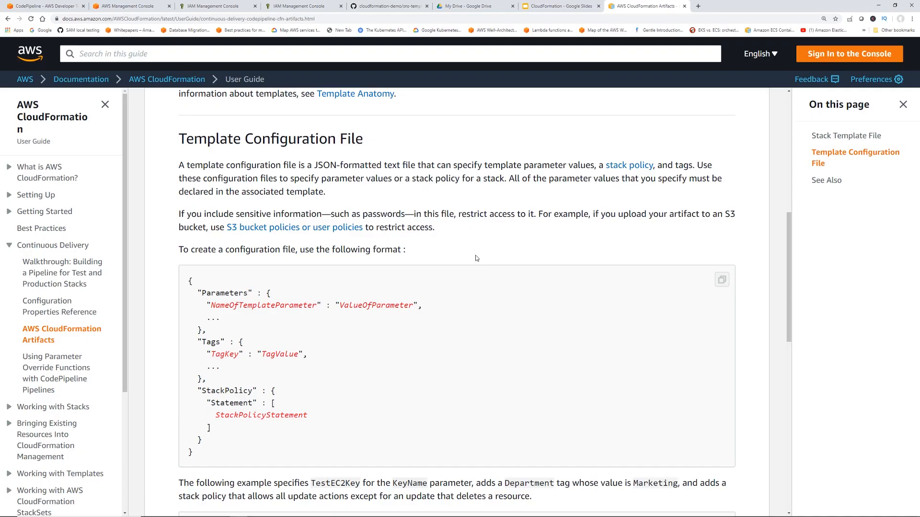
{"action": "mouse_move", "coordinate": [458, 226]}
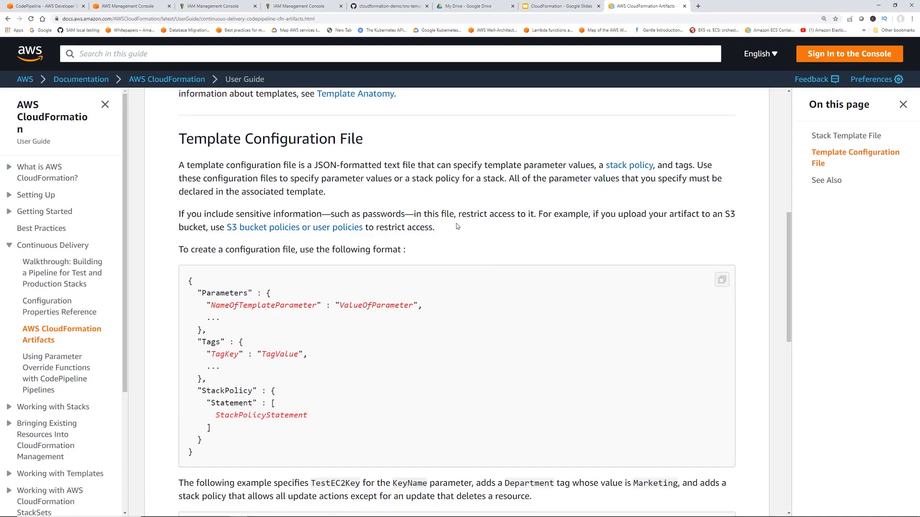
Review the sns-with-parameter.json template: AWS::SNS::Topic resource with Endpoint referencing SNSEmail
{"action": "left_click_drag", "start_coordinate": [315, 165], "coordinate": [429, 165]}
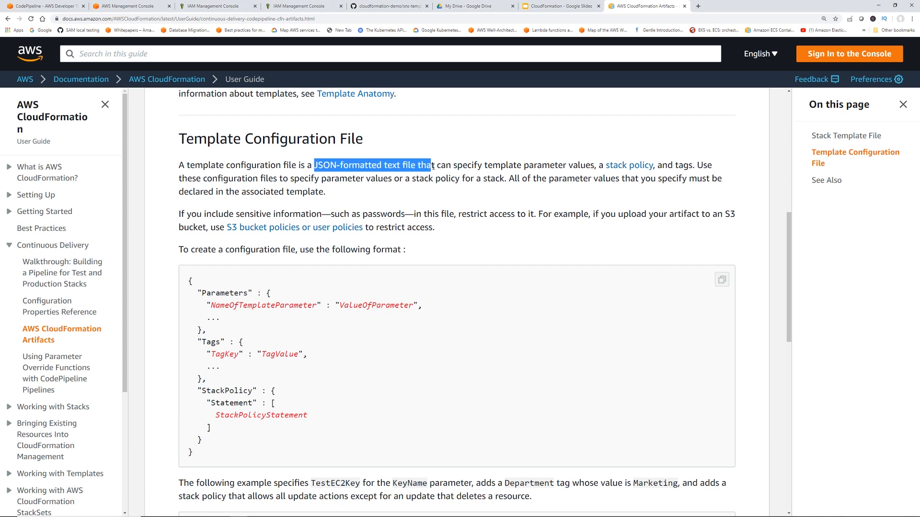
{"action": "left_click_drag", "start_coordinate": [431, 165], "coordinate": [584, 165]}
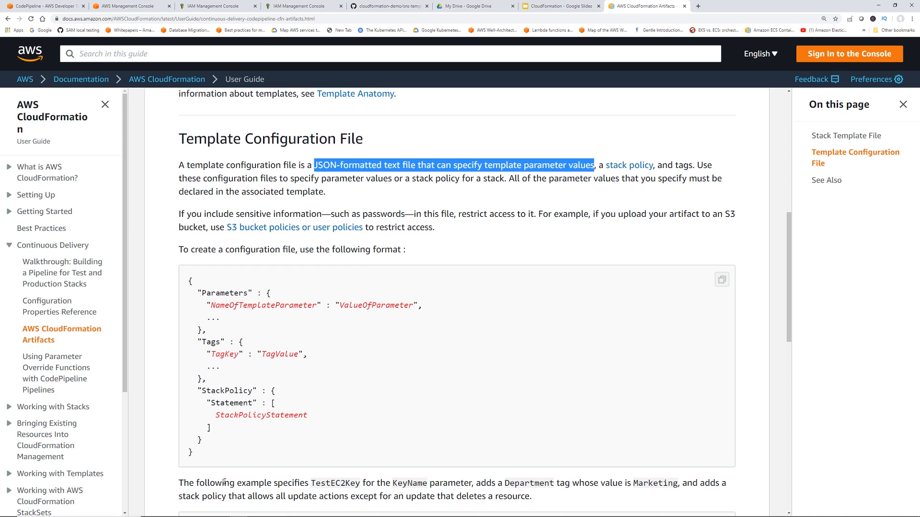
{"action": "left_click", "coordinate": [327, 510]}
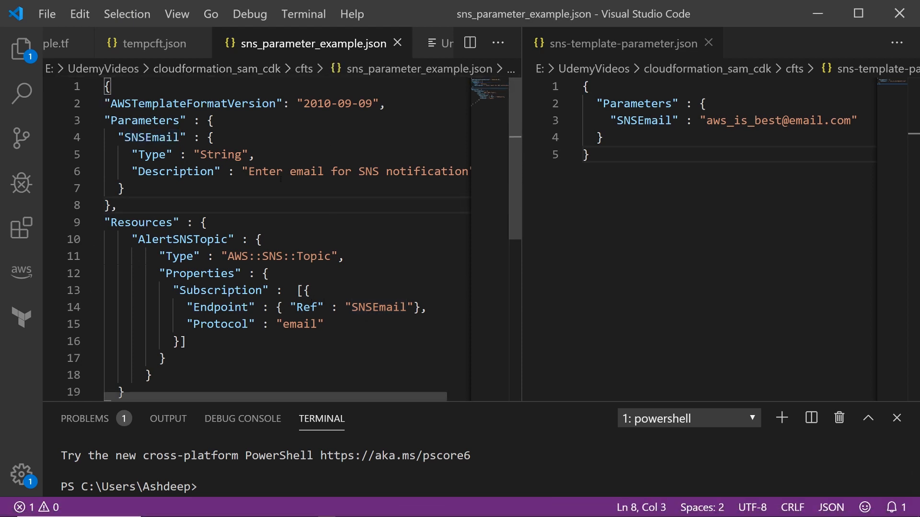
{"action": "left_click_drag", "start_coordinate": [226, 257], "coordinate": [269, 257]}
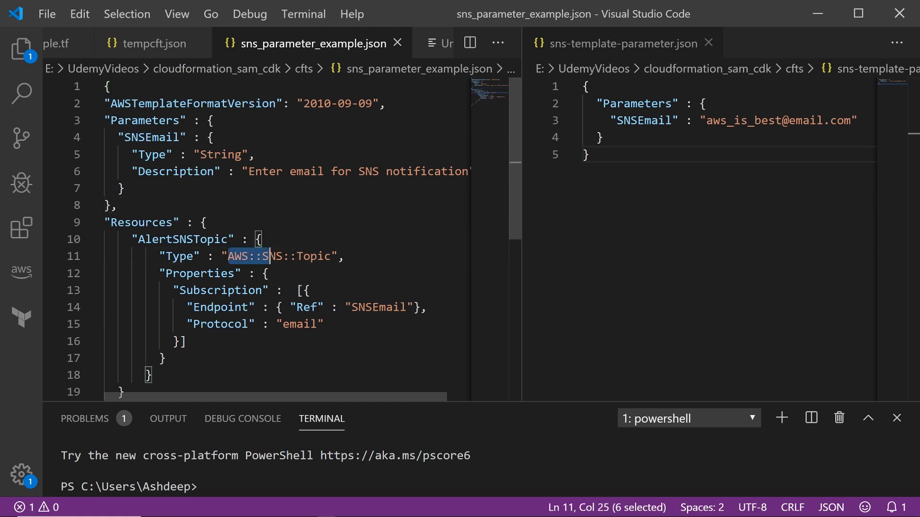
{"action": "left_click_drag", "start_coordinate": [265, 256], "coordinate": [330, 257]}
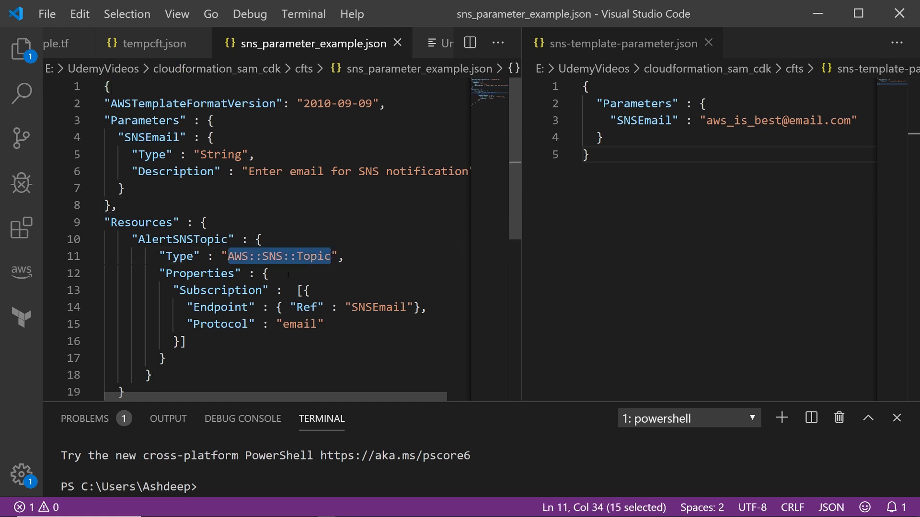
{"action": "double_click", "coordinate": [221, 306]}
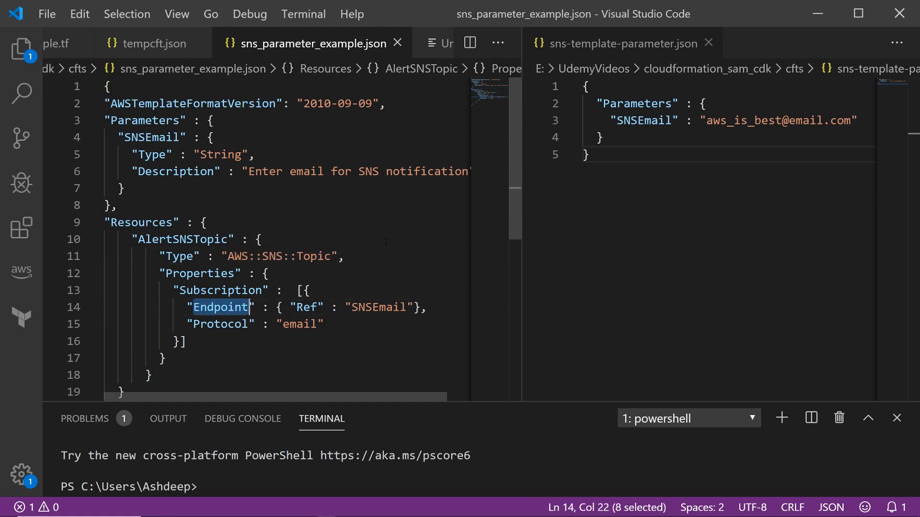
{"action": "double_click", "coordinate": [378, 307]}
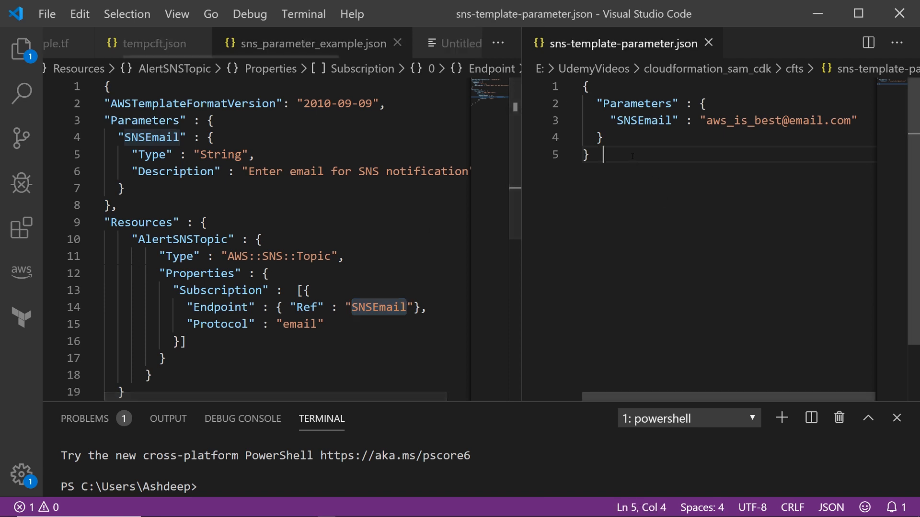
Review the SNSEmail parameter definition and its value in sns-template-parameter.json
{"action": "key", "text": "ctrl+a"}
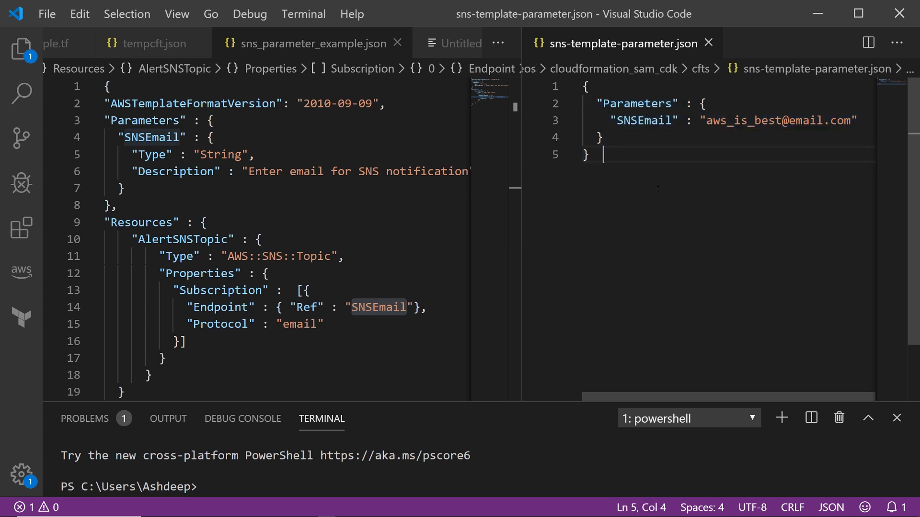
{"action": "double_click", "coordinate": [637, 104]}
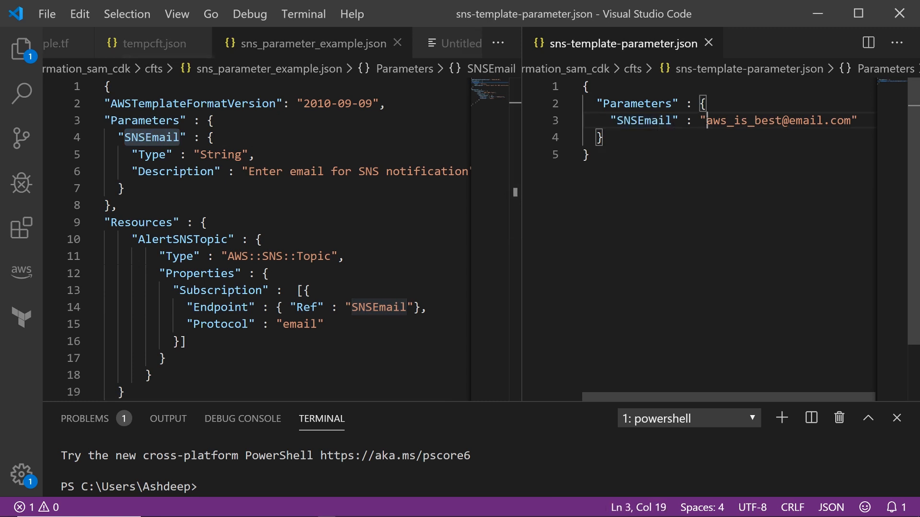
{"action": "double_click", "coordinate": [779, 121]}
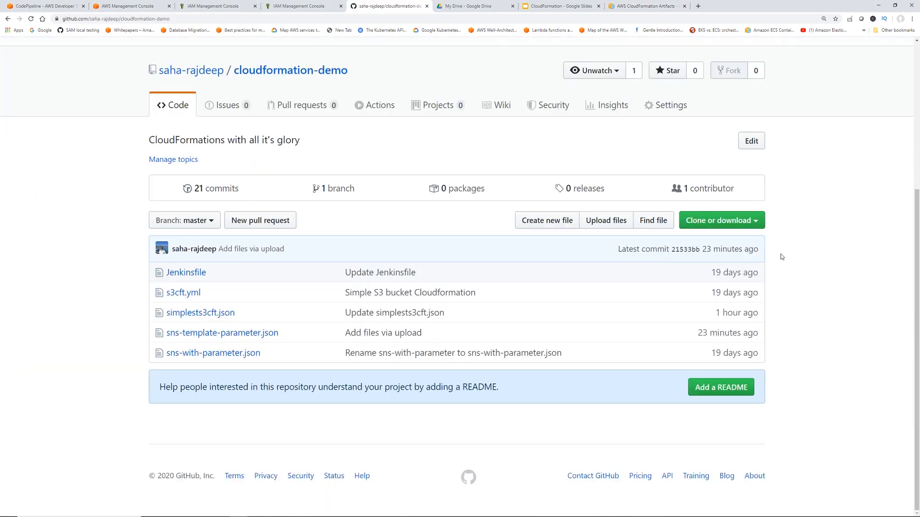
{"action": "mouse_move", "coordinate": [856, 254]}
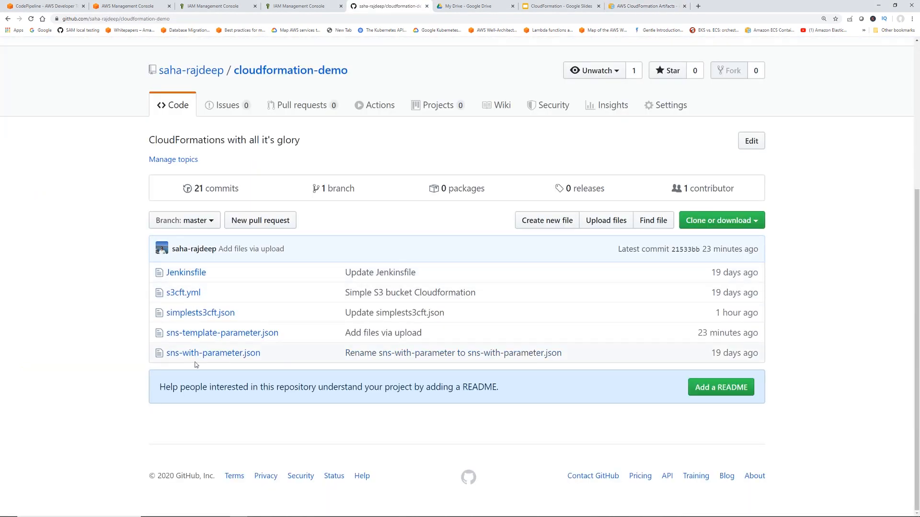
{"action": "mouse_move", "coordinate": [213, 353]}
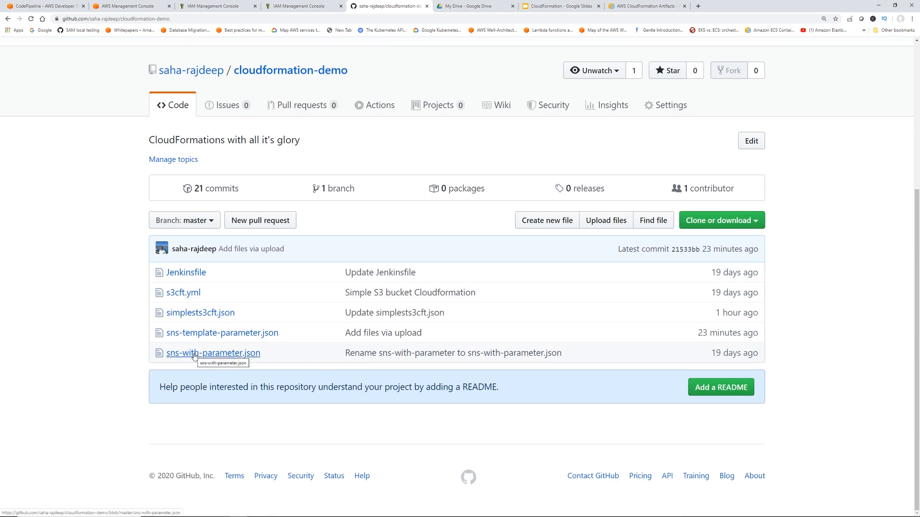
{"action": "mouse_move", "coordinate": [231, 357]}
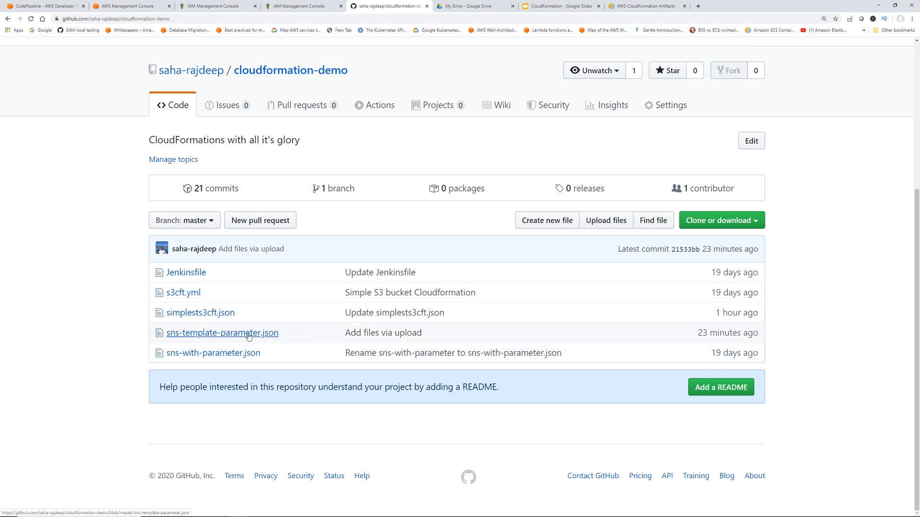
{"action": "mouse_move", "coordinate": [221, 333]}
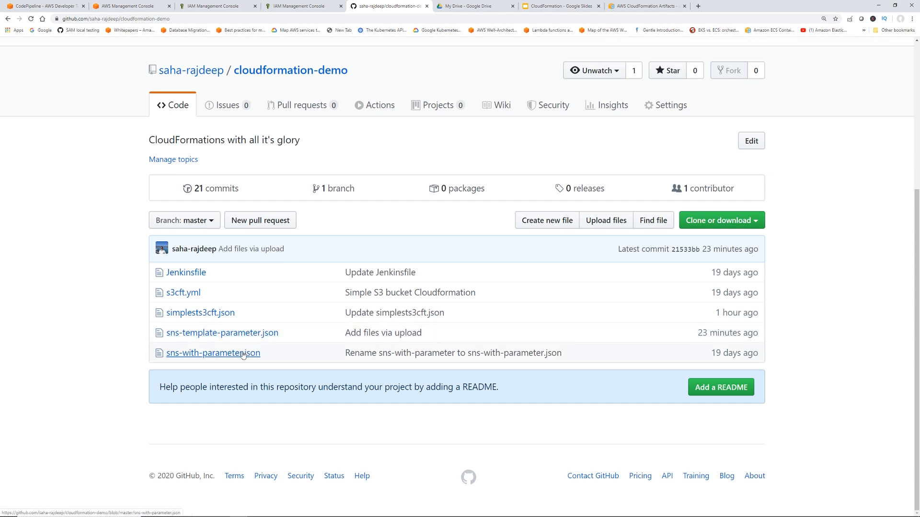
{"action": "left_click", "coordinate": [213, 353]}
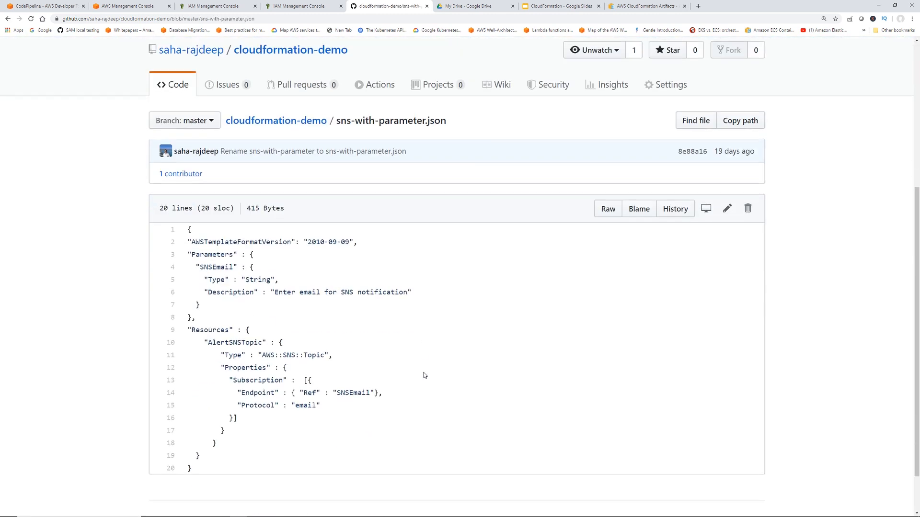
{"action": "scroll", "scroll_direction": "down", "scroll_amount": 3}
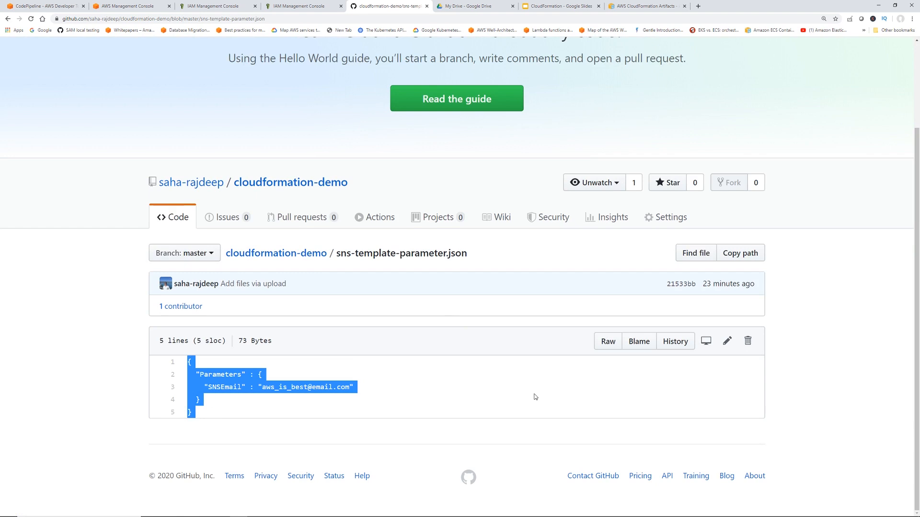
{"action": "mouse_move", "coordinate": [437, 331]}
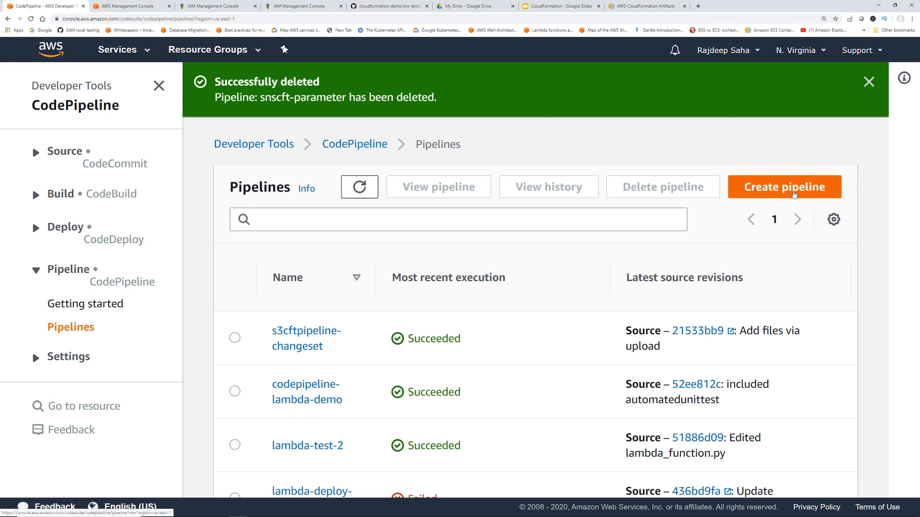
Start a new pipeline named snsparameter-cft
{"action": "left_click", "coordinate": [784, 187]}
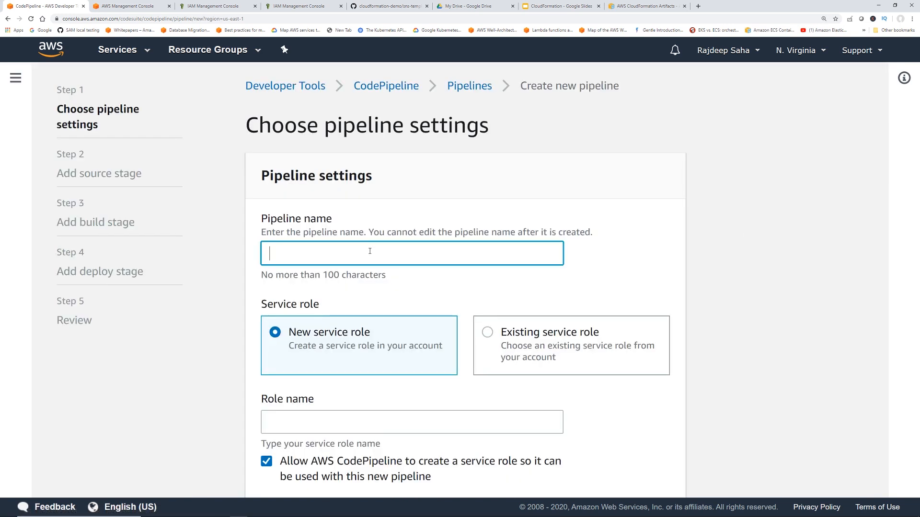
{"action": "type", "text": "snsp"}
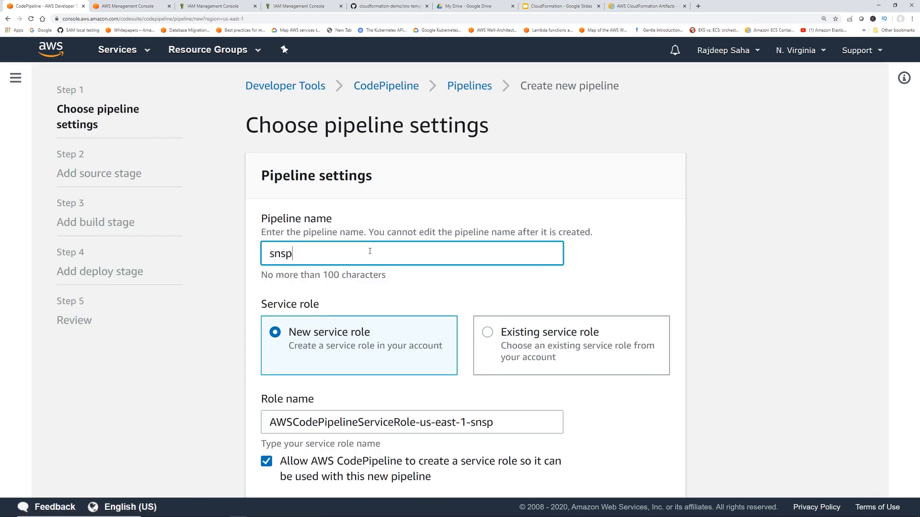
{"action": "type", "text": "arameter"}
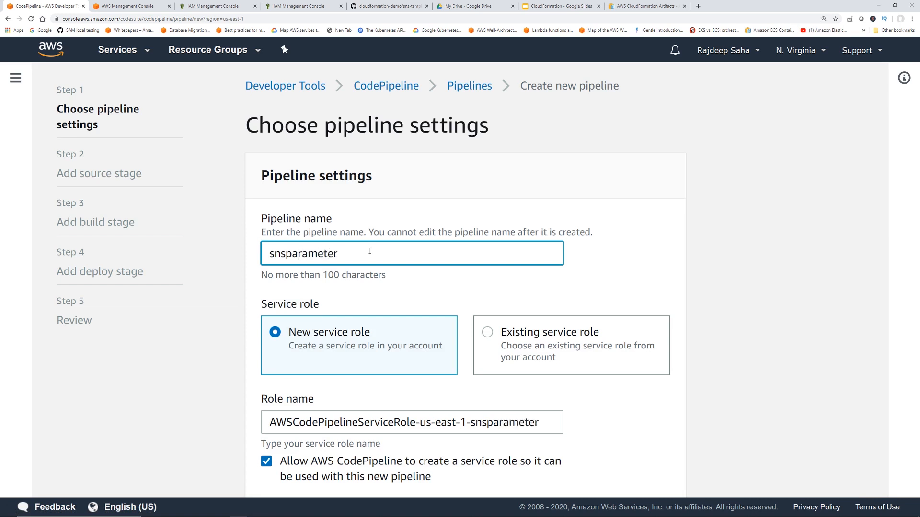
{"action": "type", "text": "-cft"}
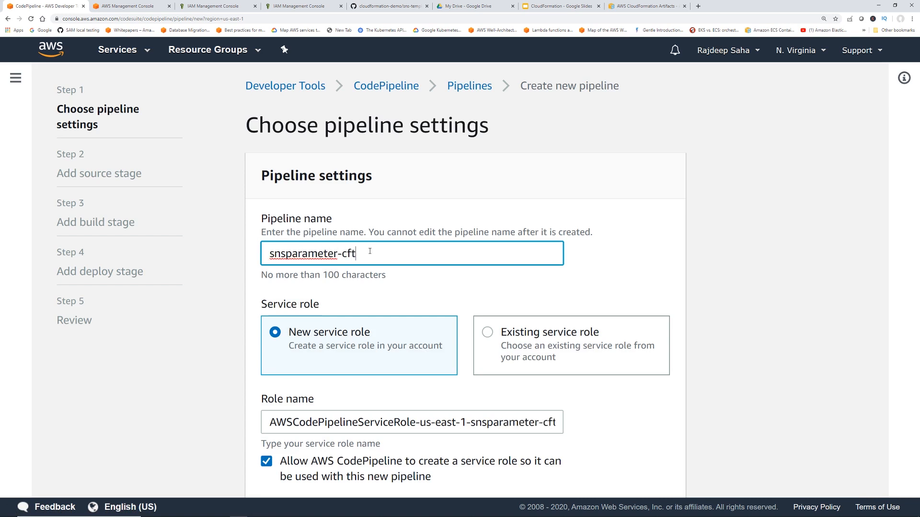
{"action": "scroll", "scroll_direction": "down", "scroll_amount": 3}
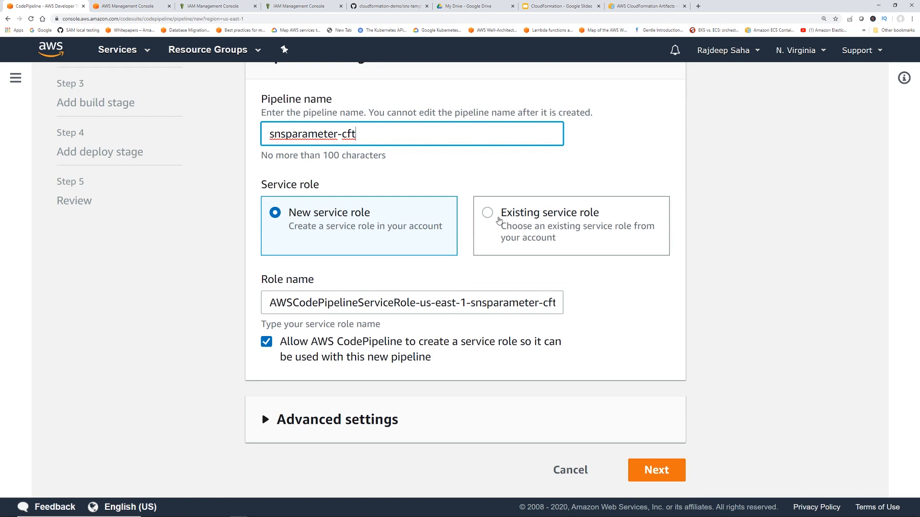
Assign an existing service role from the role list and continue to the source stage
{"action": "left_click", "coordinate": [487, 213]}
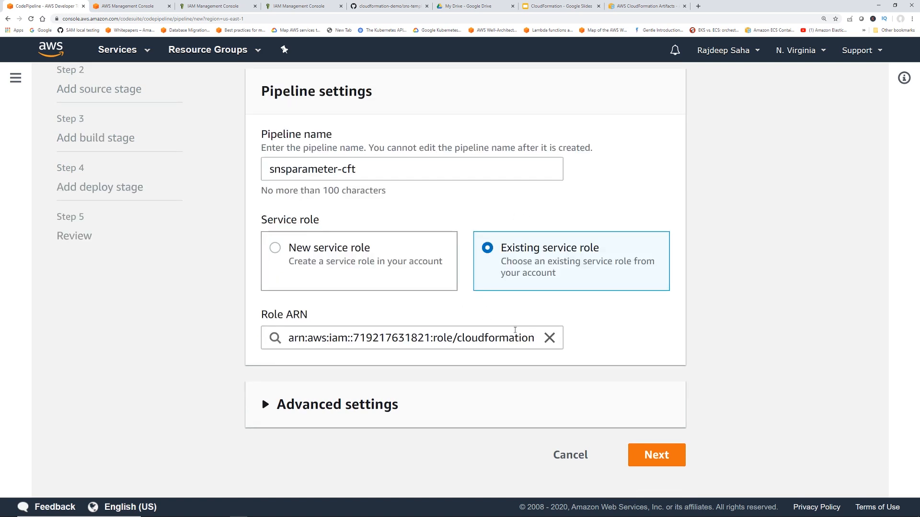
{"action": "left_click", "coordinate": [411, 337]}
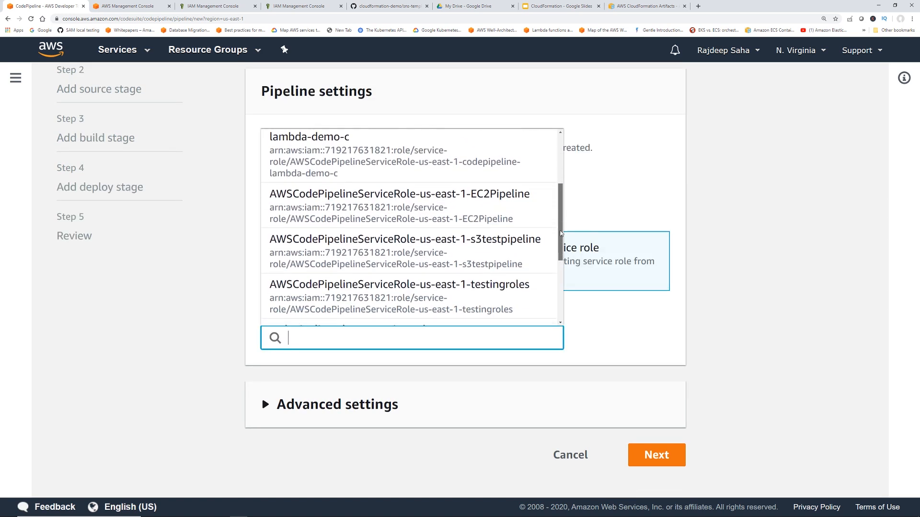
{"action": "scroll", "scroll_direction": "down", "scroll_amount": 3}
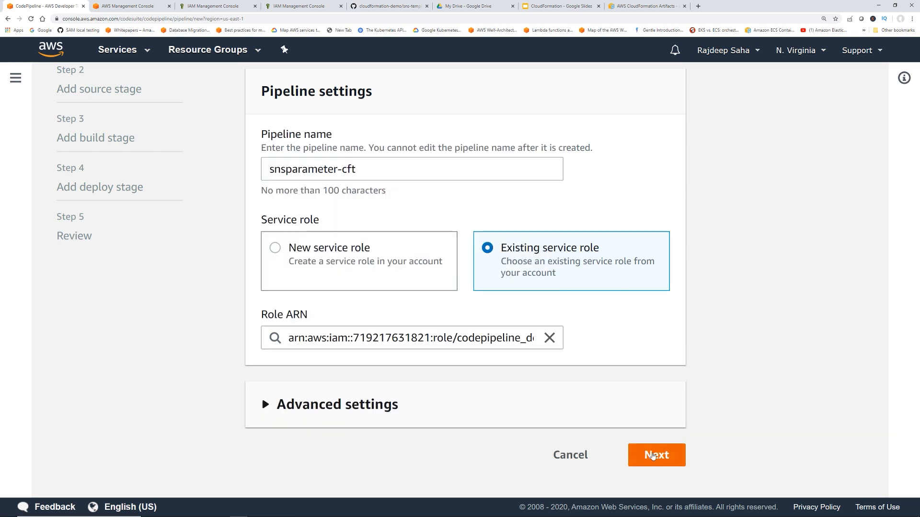
{"action": "left_click", "coordinate": [655, 454]}
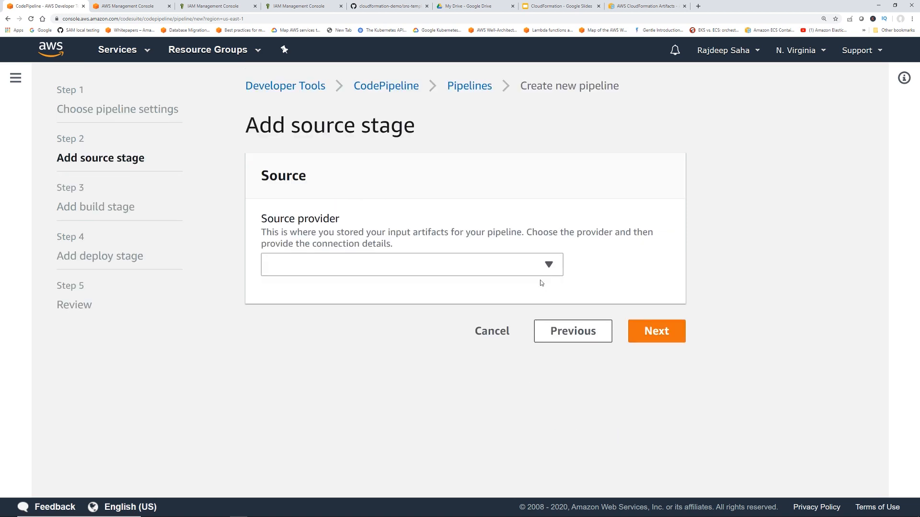
Use GitHub repository cloudformation-demo, master branch, as the pipeline source
{"action": "left_click", "coordinate": [411, 264]}
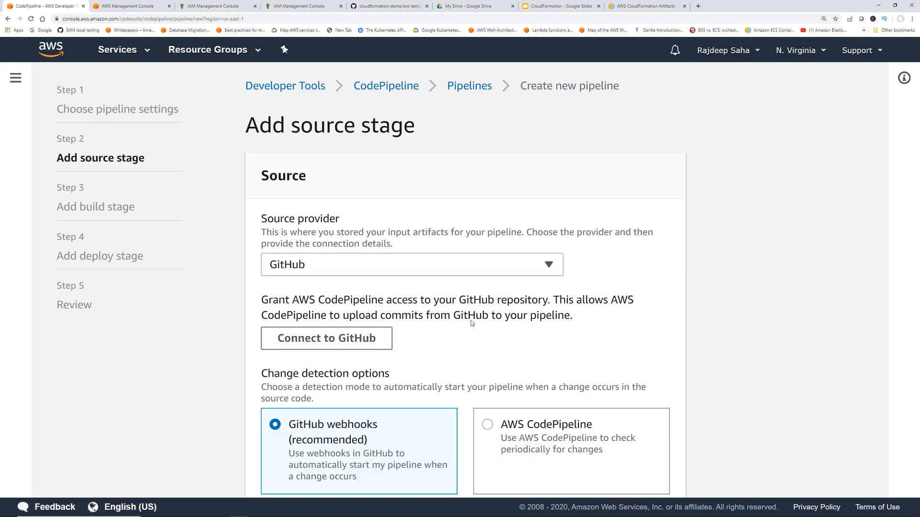
{"action": "left_click", "coordinate": [326, 339]}
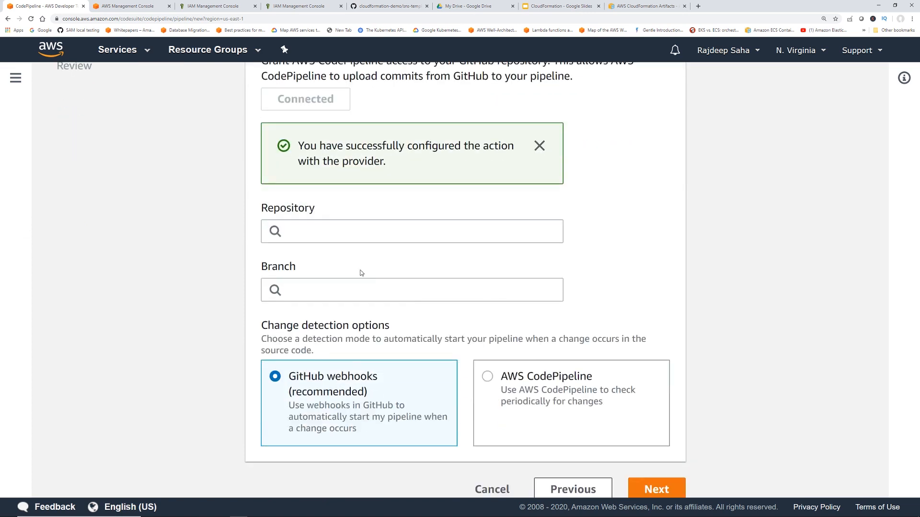
{"action": "left_click", "coordinate": [411, 230]}
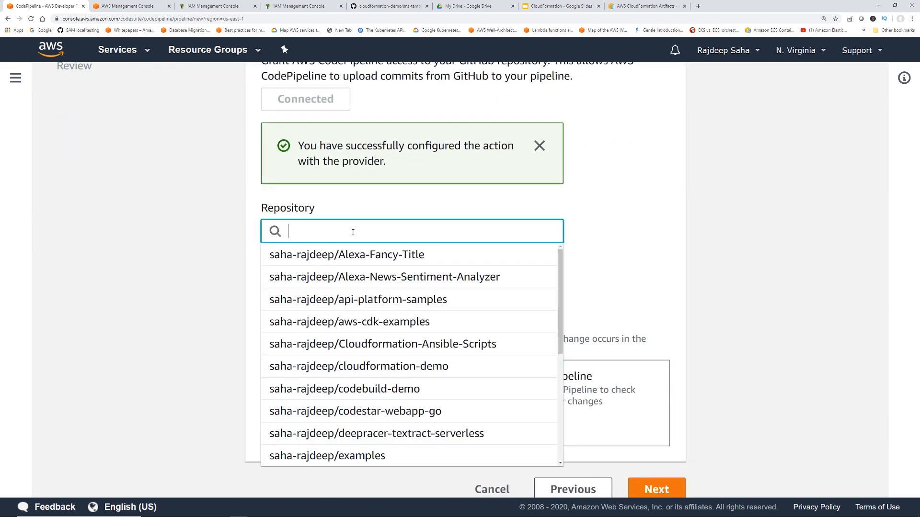
{"action": "left_click", "coordinate": [358, 366]}
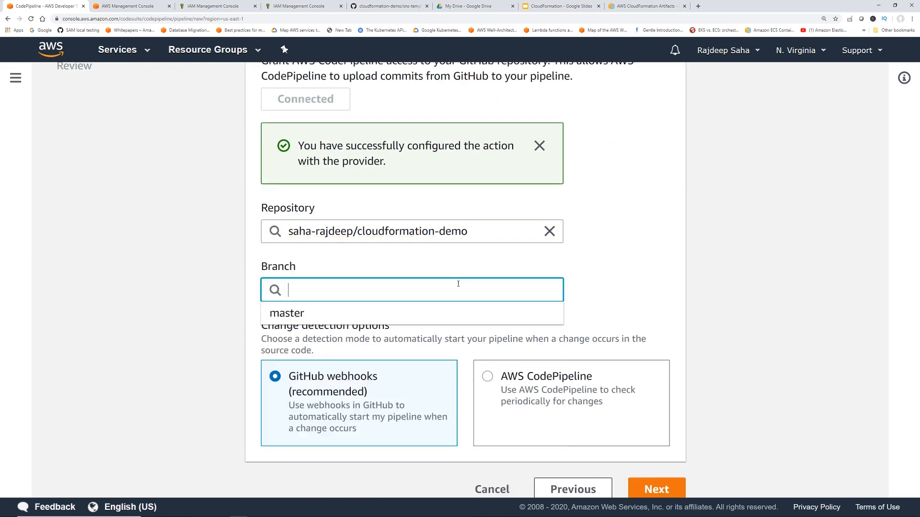
{"action": "left_click", "coordinate": [286, 313]}
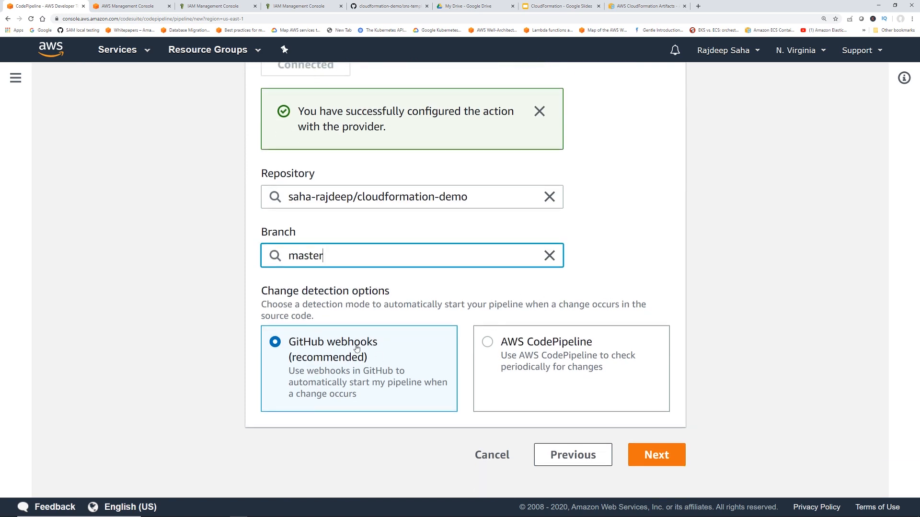
{"action": "left_click", "coordinate": [655, 454]}
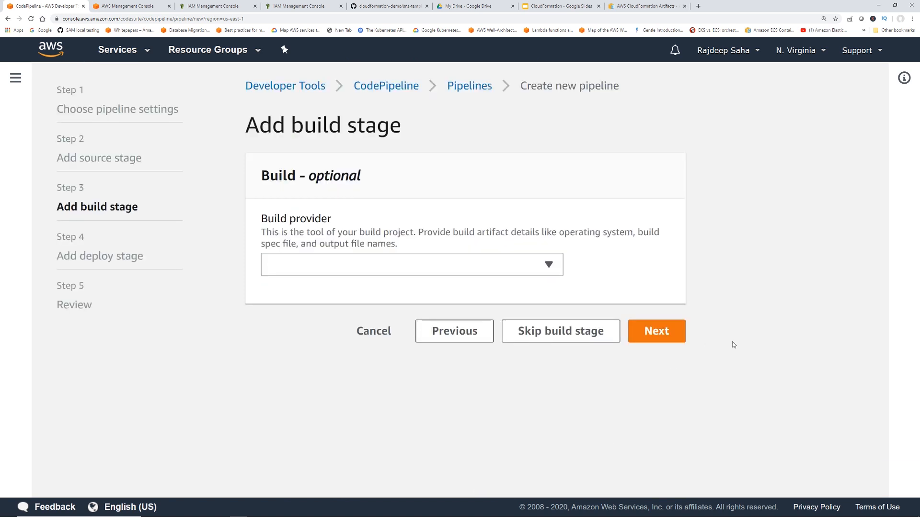
Skip the build stage and deploy with AWS CloudFormation in Create or update a stack mode
{"action": "left_click", "coordinate": [560, 330]}
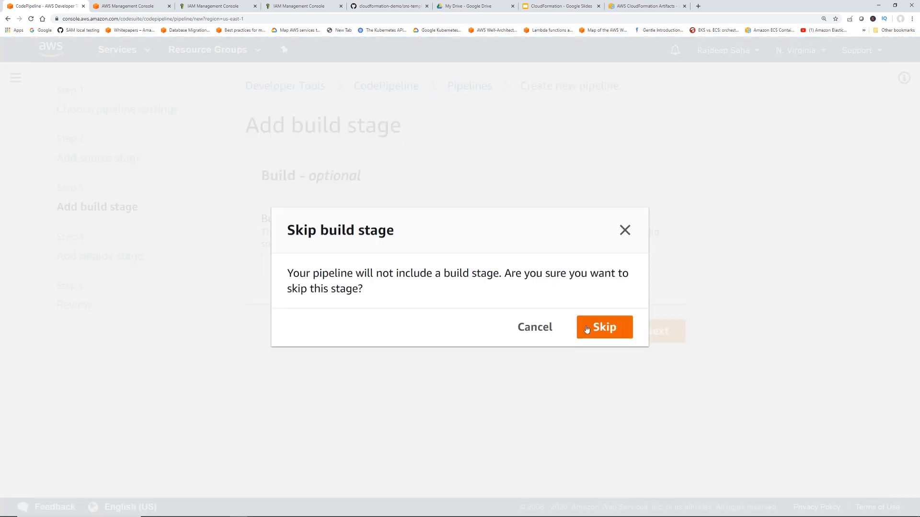
{"action": "left_click", "coordinate": [603, 327]}
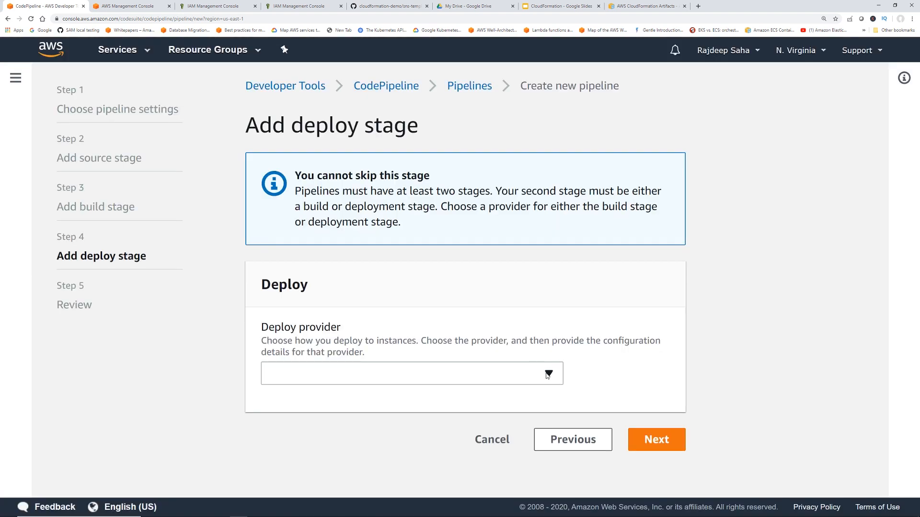
{"action": "left_click", "coordinate": [412, 373]}
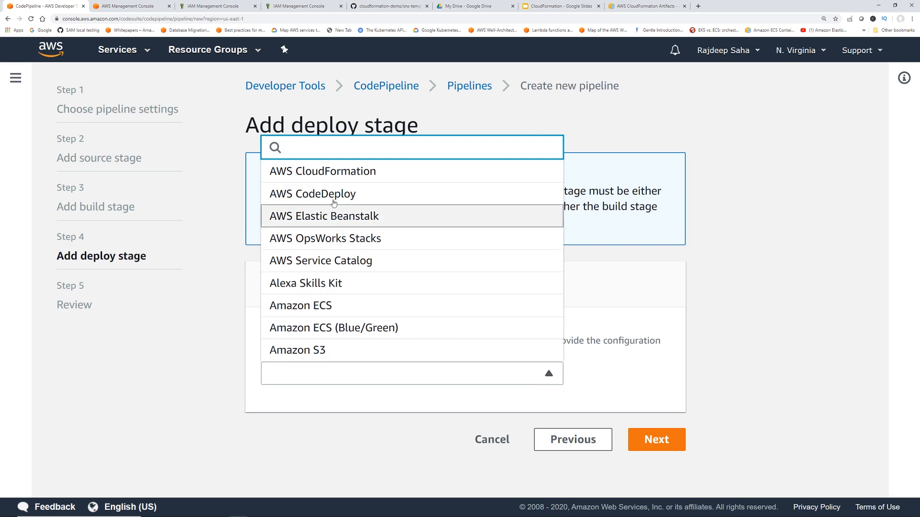
{"action": "left_click", "coordinate": [322, 170]}
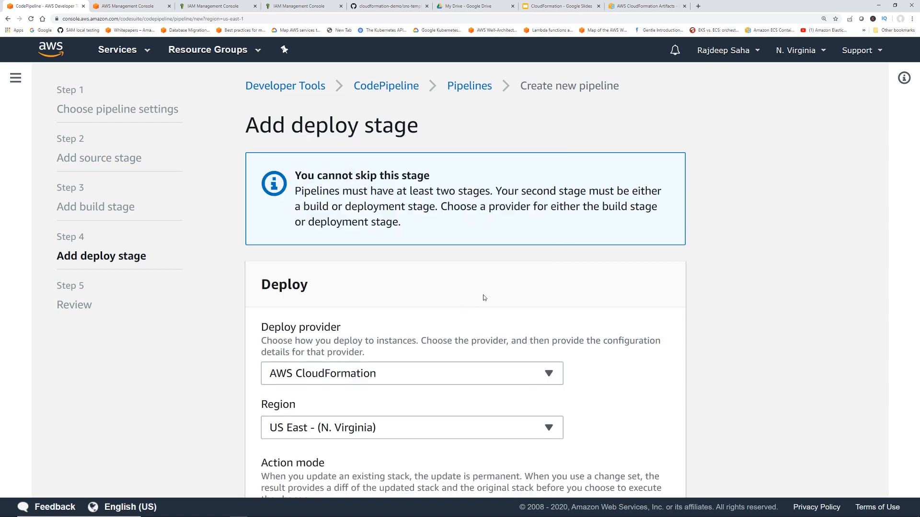
{"action": "left_click", "coordinate": [412, 315]}
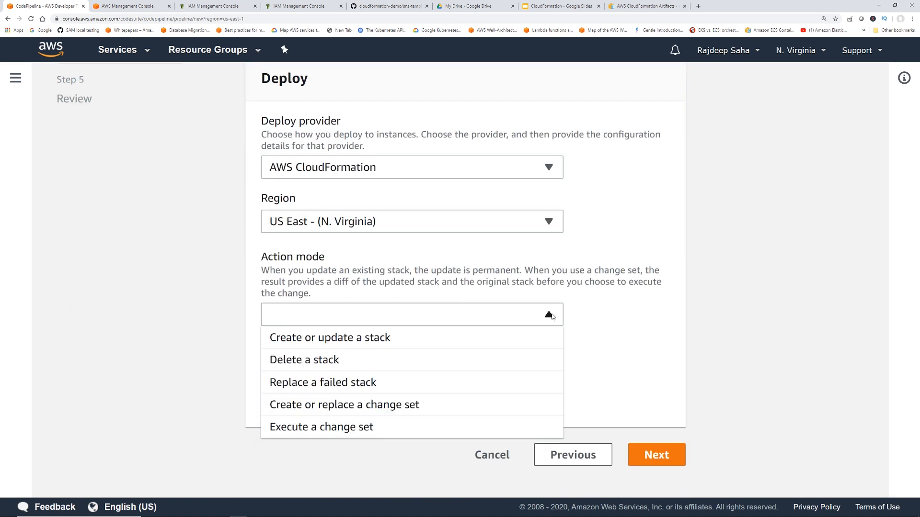
{"action": "left_click", "coordinate": [330, 337]}
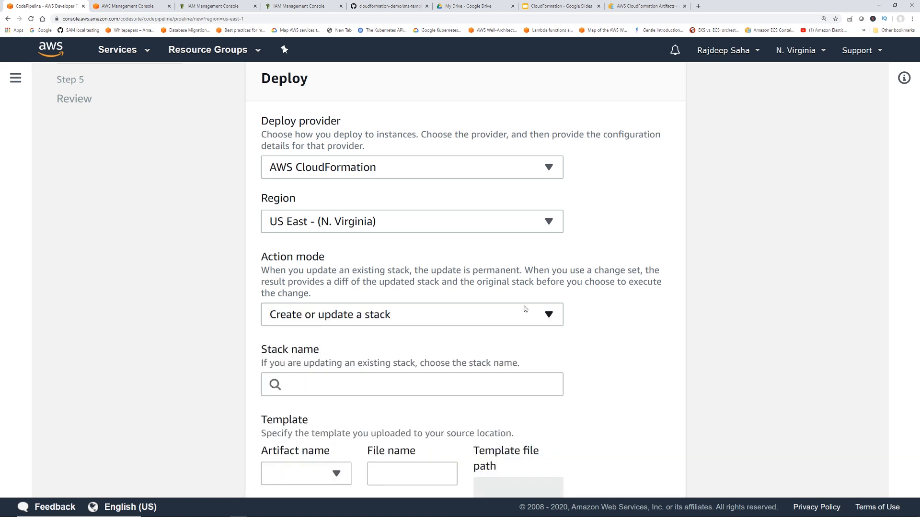
Name the stack snswithparameter and take the template from SourceArtifact
{"action": "left_click", "coordinate": [411, 384]}
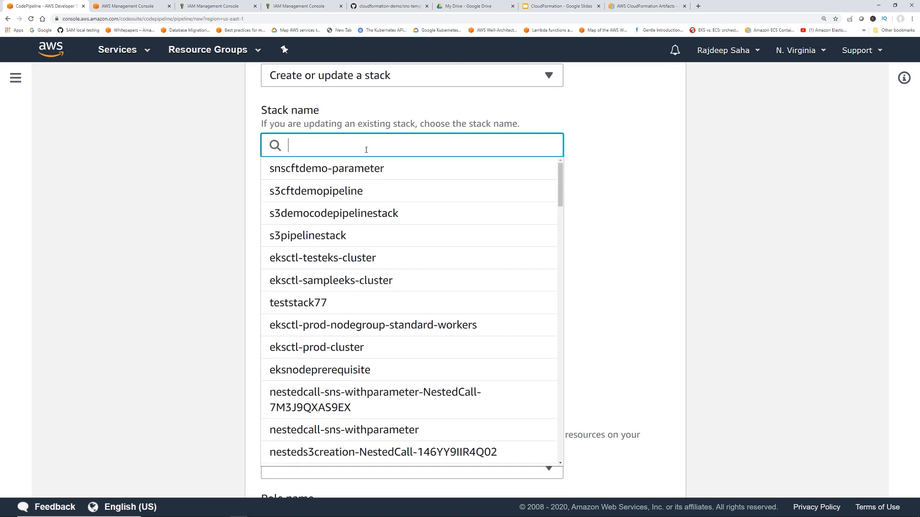
{"action": "type", "text": "snswithparameter"}
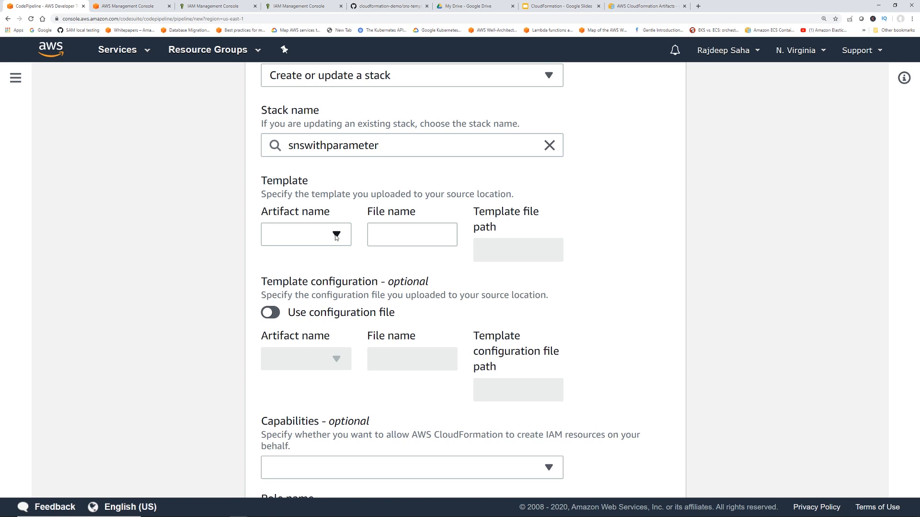
{"action": "left_click", "coordinate": [306, 233]}
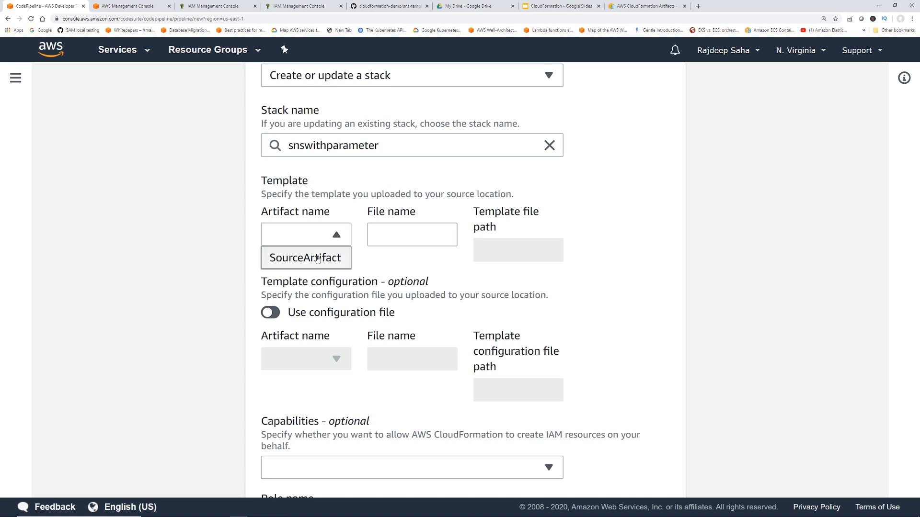
{"action": "left_click", "coordinate": [305, 258]}
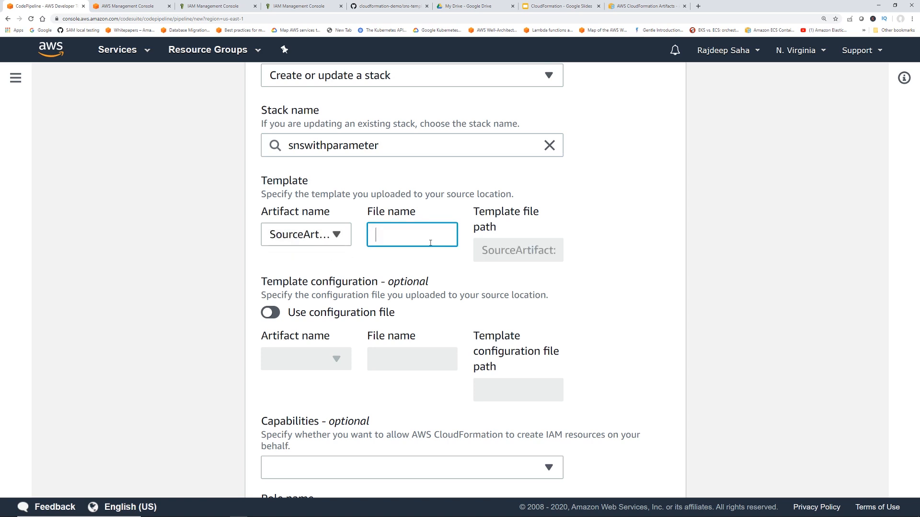
{"action": "left_click", "coordinate": [389, 6]}
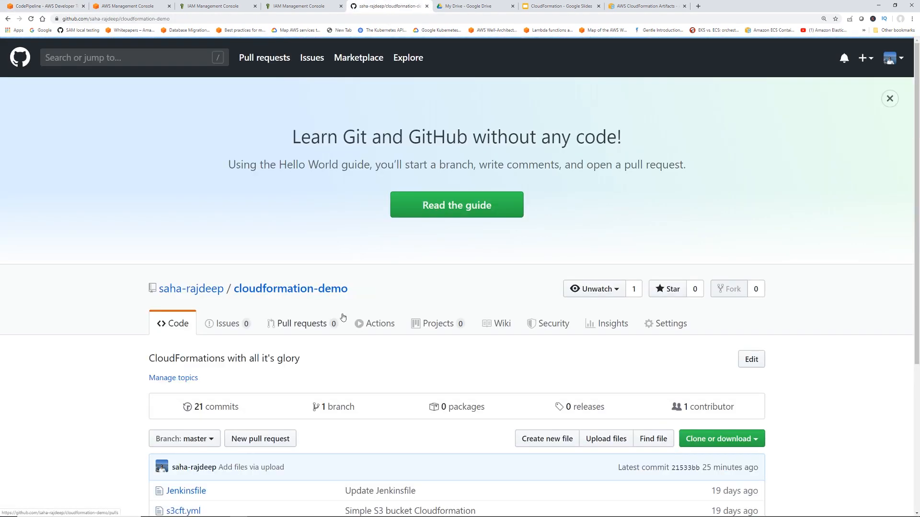
Look up the exact sns-with-parameter.json file name in the GitHub repository
{"action": "left_click", "coordinate": [889, 99]}
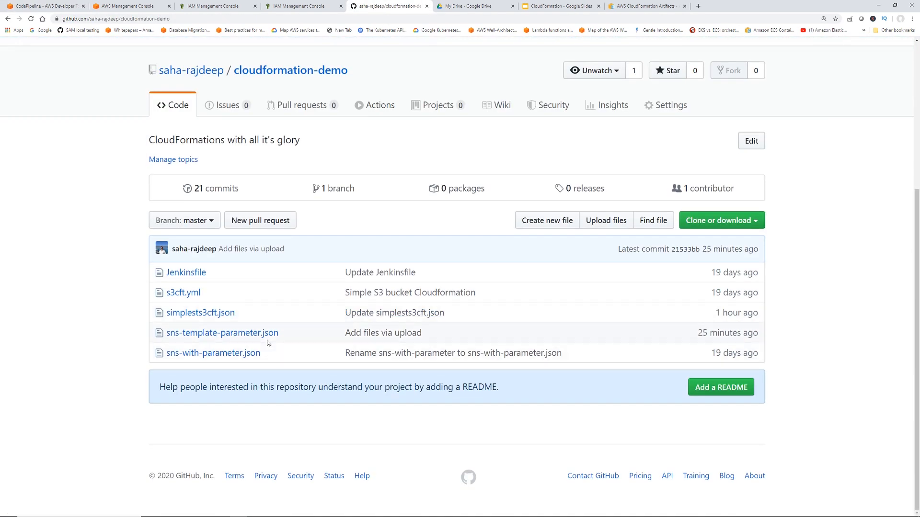
{"action": "mouse_move", "coordinate": [212, 353]}
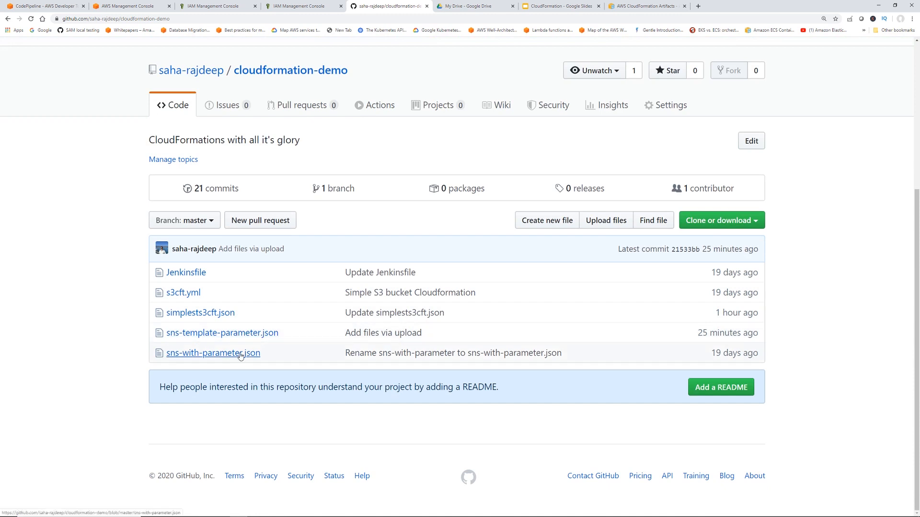
{"action": "left_click", "coordinate": [213, 352]}
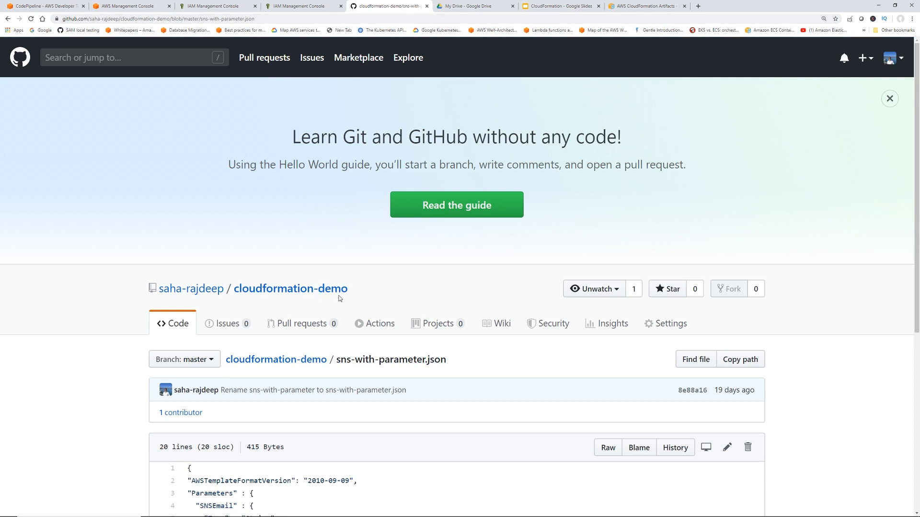
{"action": "double_click", "coordinate": [390, 359]}
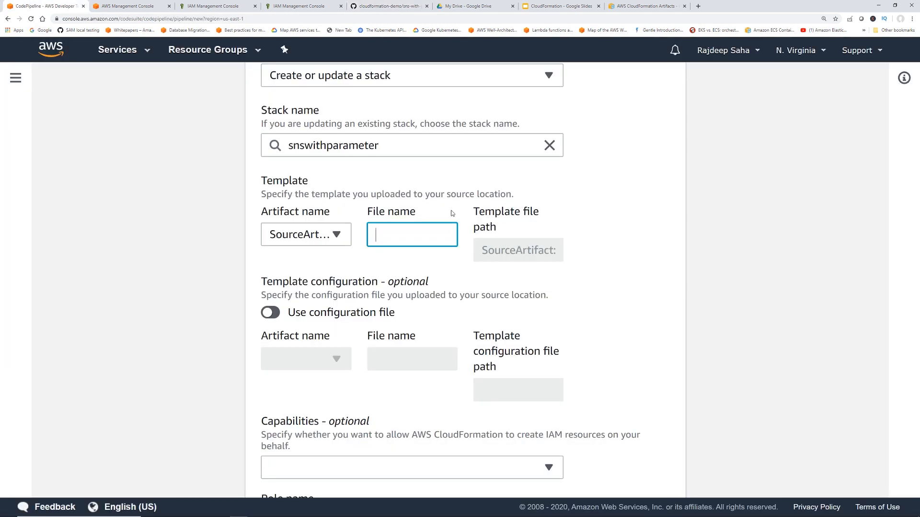
Set template file sns-with-parameter.json and enable a configuration file from SourceArtifact
{"action": "type", "text": "parameter.json"}
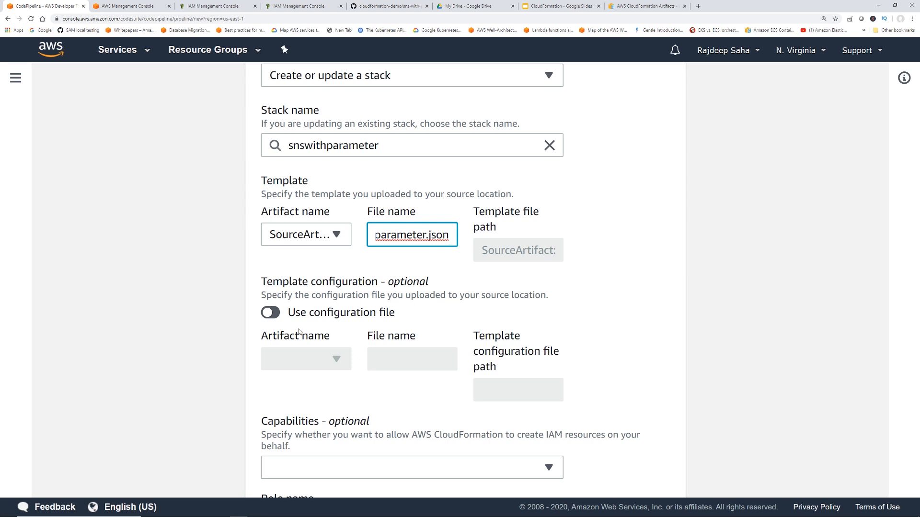
{"action": "left_click", "coordinate": [270, 312]}
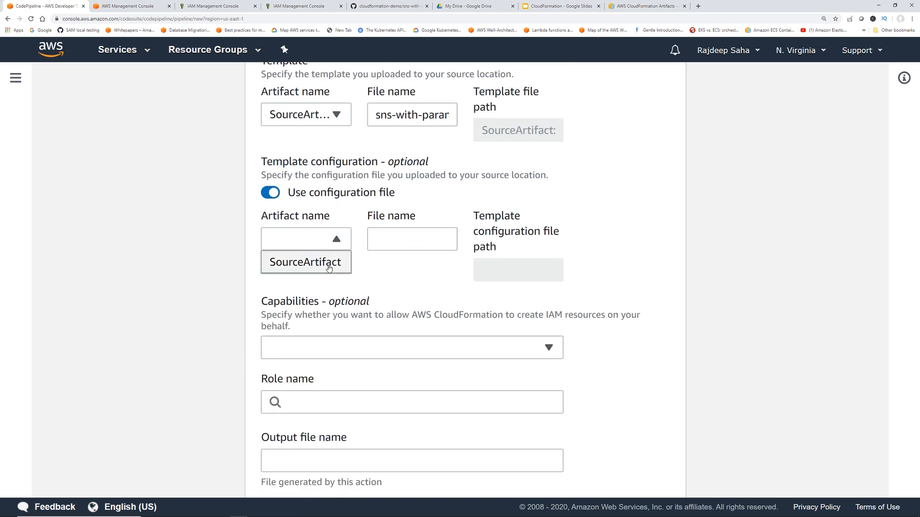
{"action": "left_click", "coordinate": [305, 262]}
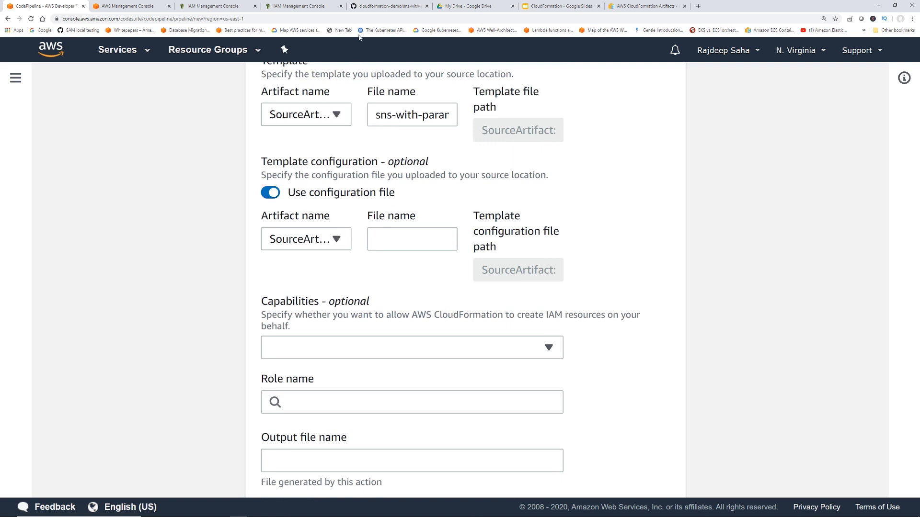
{"action": "left_click", "coordinate": [389, 6]}
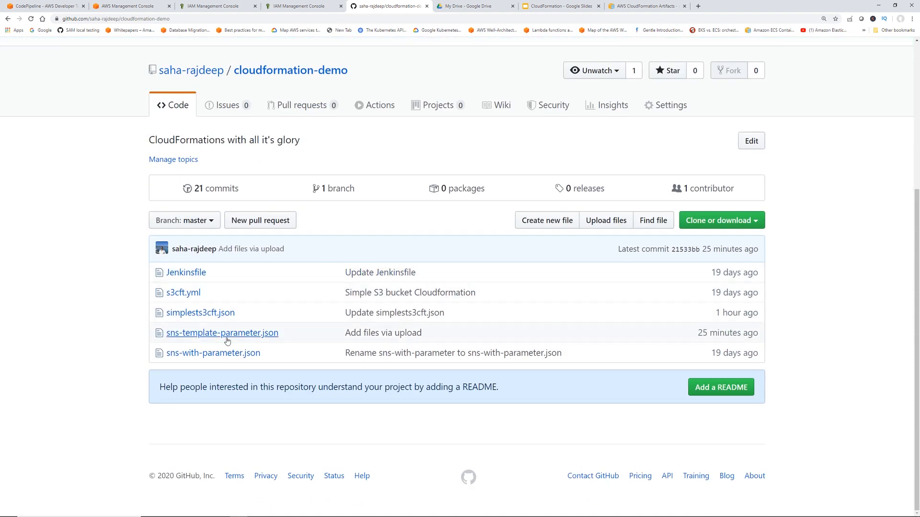
Look up the exact sns-template-parameter.json file name in the GitHub repository
{"action": "left_click", "coordinate": [222, 332]}
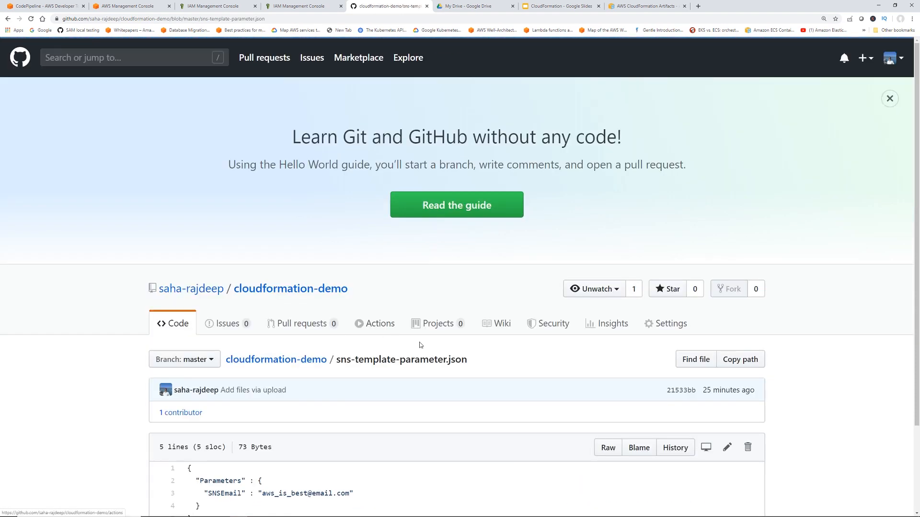
{"action": "scroll", "scroll_direction": "down", "scroll_amount": 3}
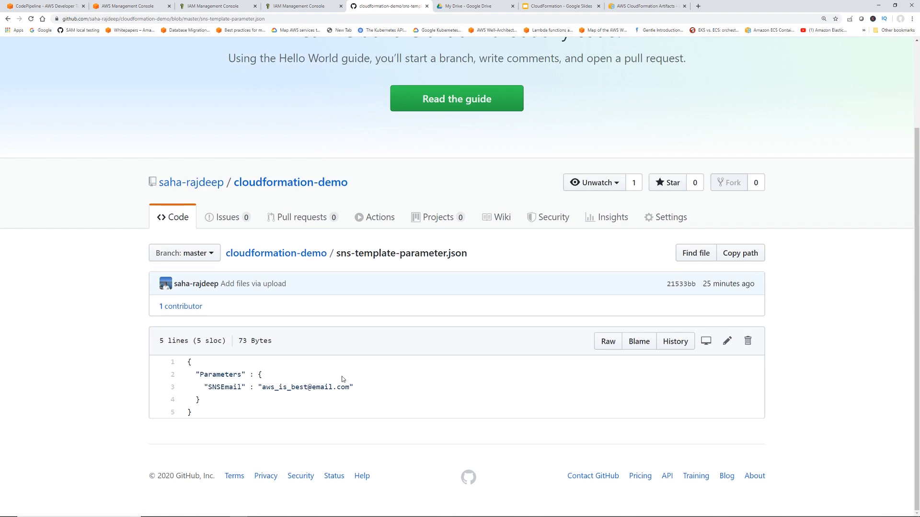
{"action": "double_click", "coordinate": [458, 253]}
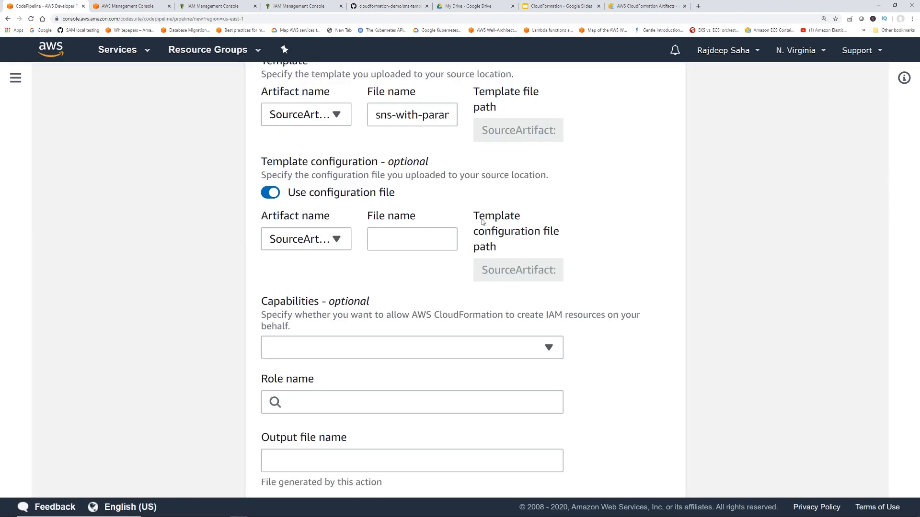
Set configuration file sns-template-parameter.json, review, and create the snsparameter-cft pipeline
{"action": "type", "text": "parameter.json"}
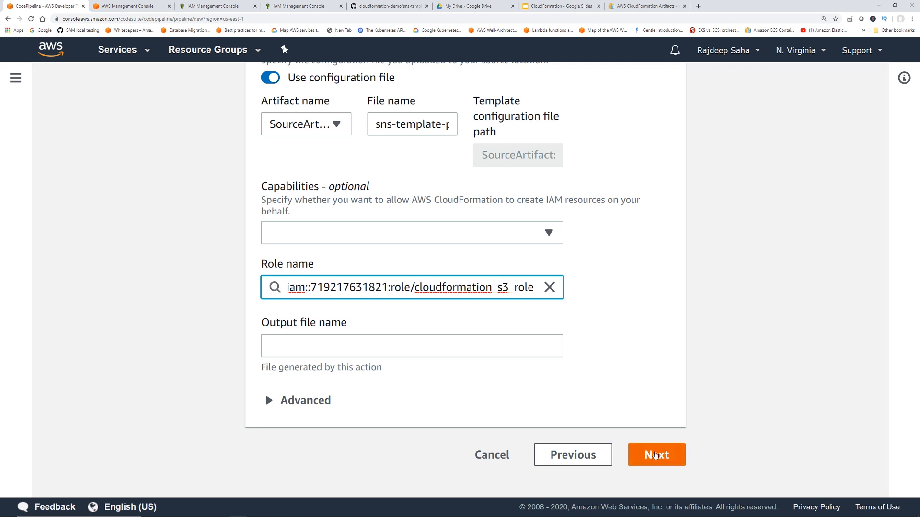
{"action": "left_click", "coordinate": [656, 454]}
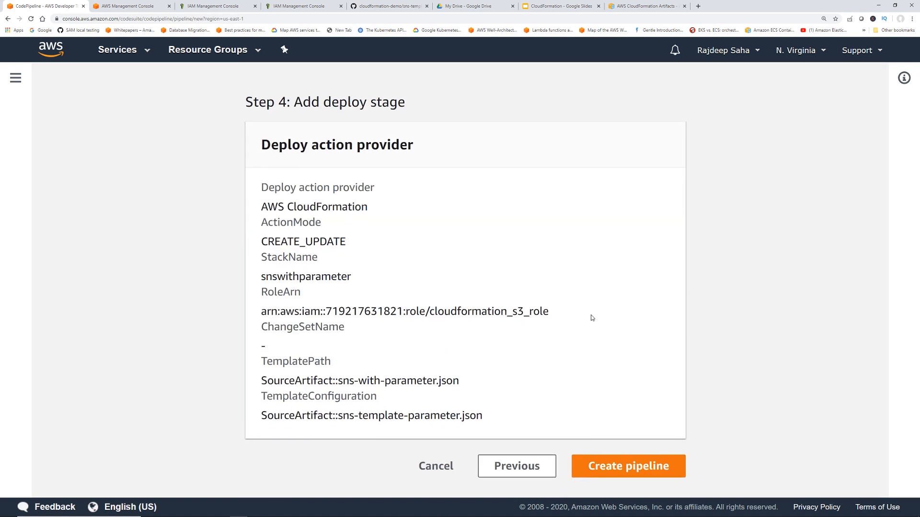
{"action": "left_click", "coordinate": [626, 465]}
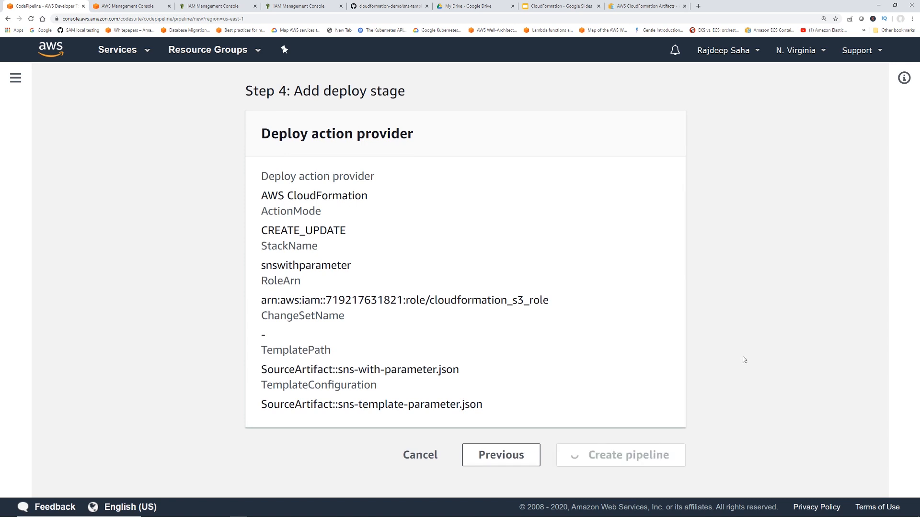
{"action": "left_click", "coordinate": [619, 455]}
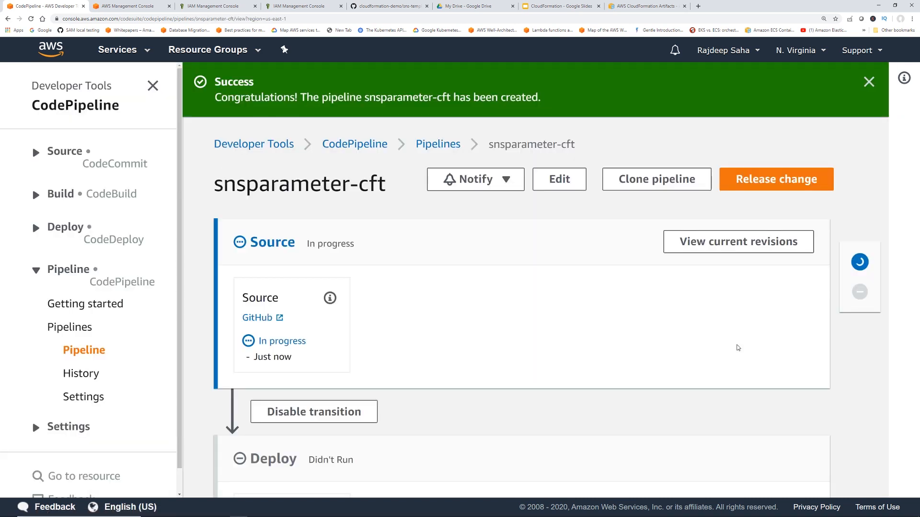
Watch the Source and CloudFormation Deploy stages of snsparameter-cft succeed
{"action": "scroll", "scroll_direction": "down", "scroll_amount": 3}
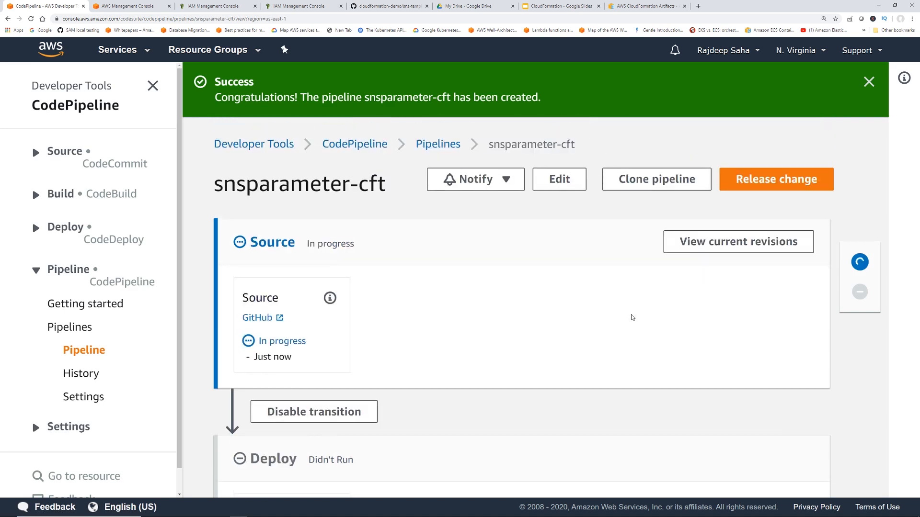
{"action": "scroll", "scroll_direction": "down", "scroll_amount": 3}
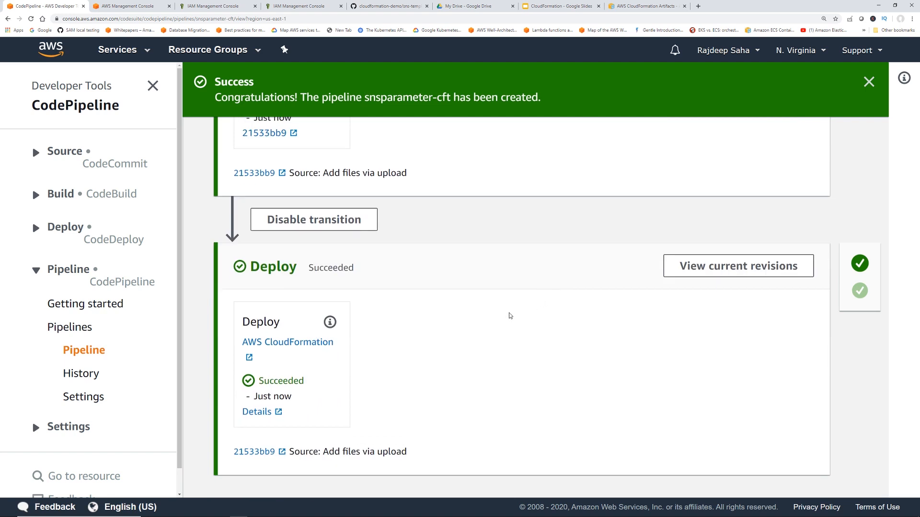
{"action": "mouse_move", "coordinate": [503, 322]}
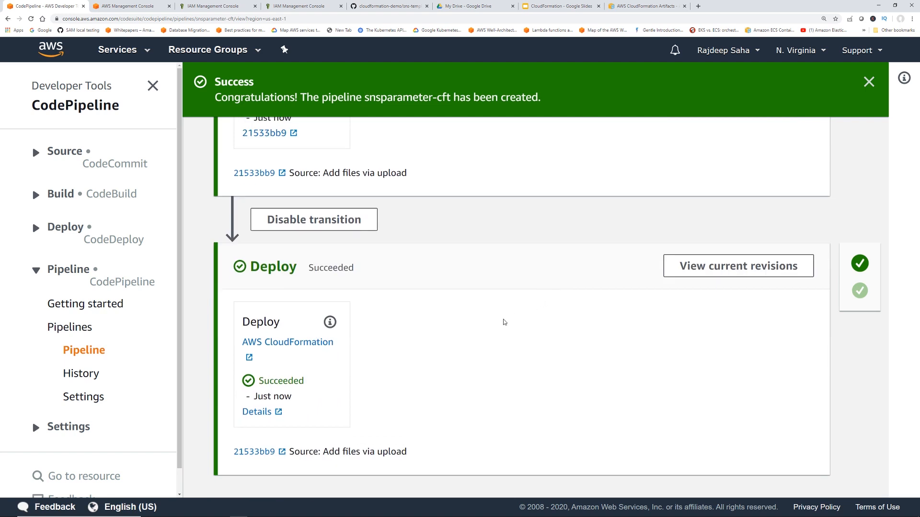
{"action": "mouse_move", "coordinate": [502, 338]}
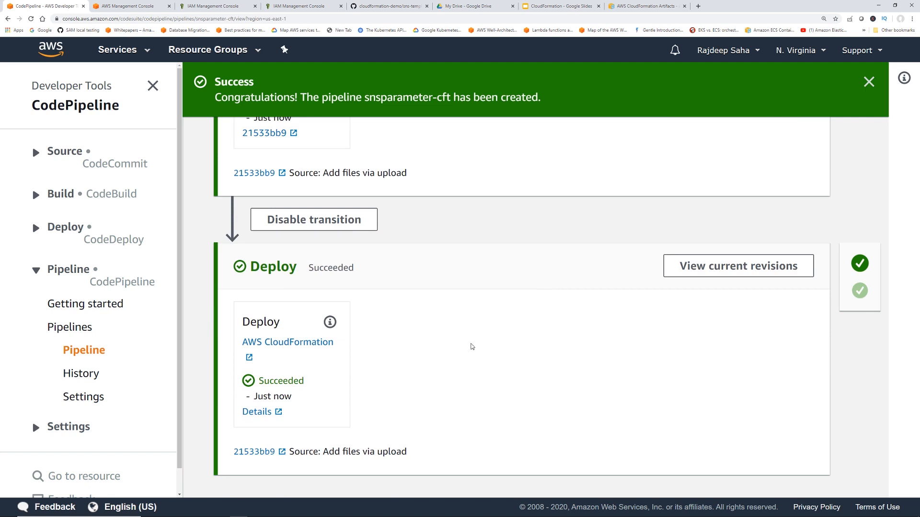
{"action": "mouse_move", "coordinate": [354, 396]}
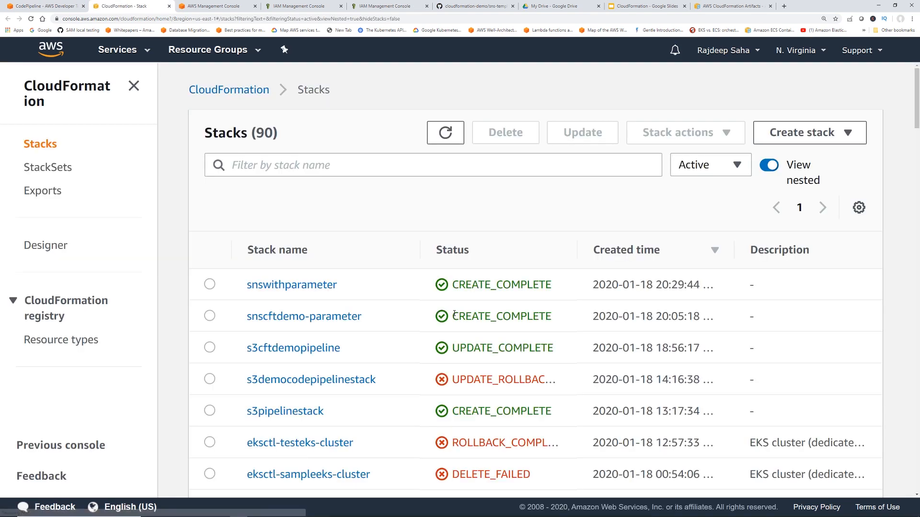
View the snswithparameter stack's resources showing the AlertSNSTopic SNS topic
{"action": "left_click", "coordinate": [292, 284]}
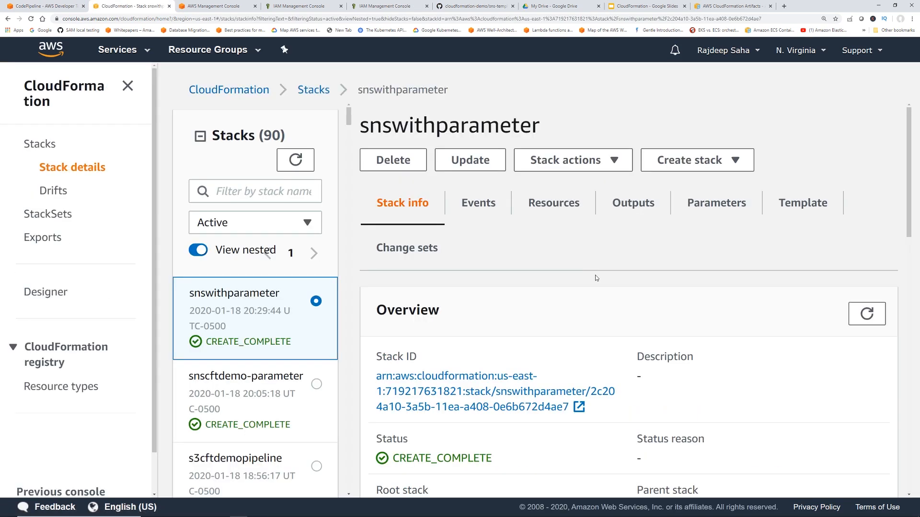
{"action": "mouse_move", "coordinate": [597, 301]}
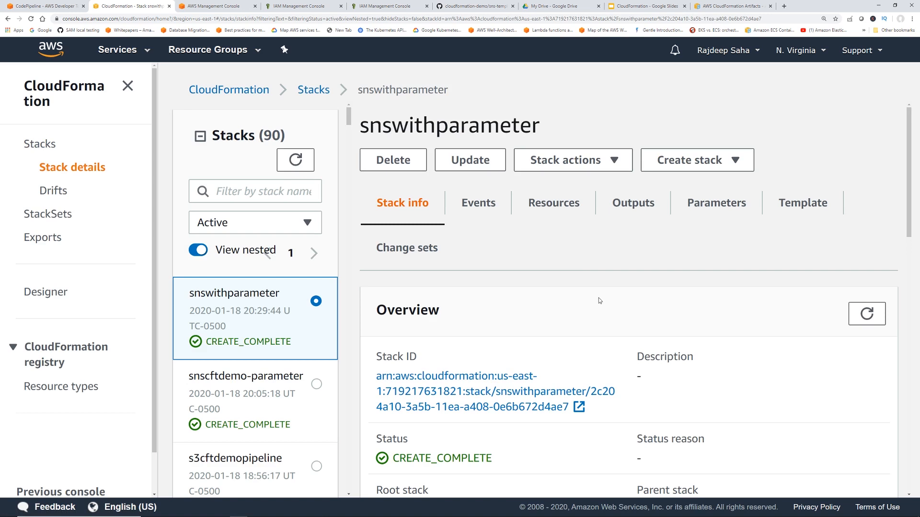
{"action": "mouse_move", "coordinate": [553, 202]}
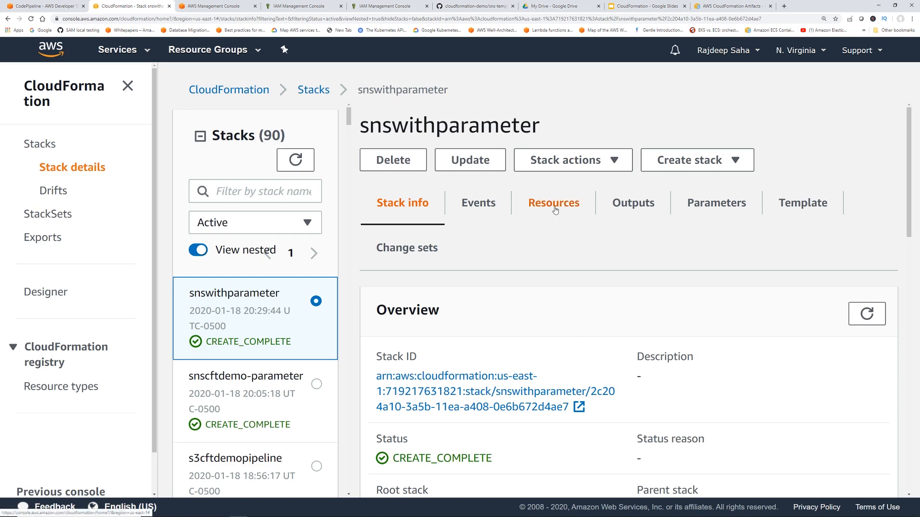
{"action": "left_click", "coordinate": [552, 202]}
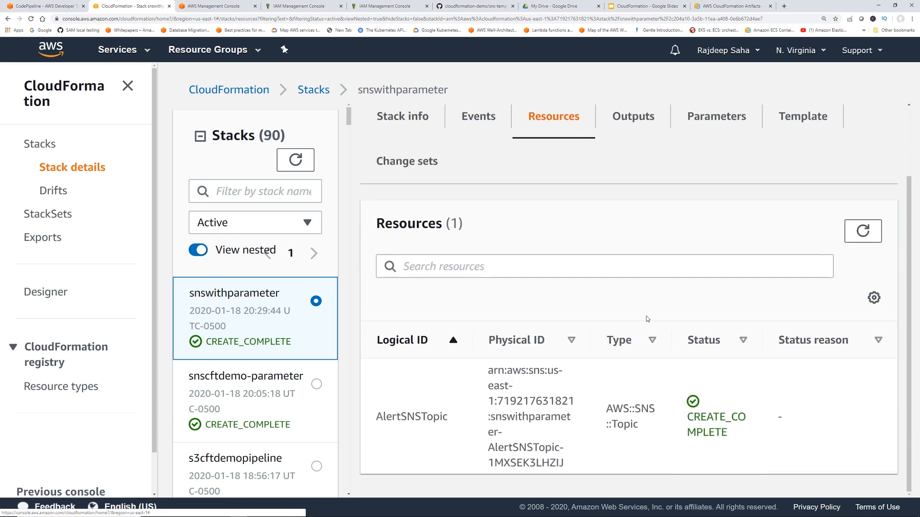
{"action": "mouse_move", "coordinate": [609, 333]}
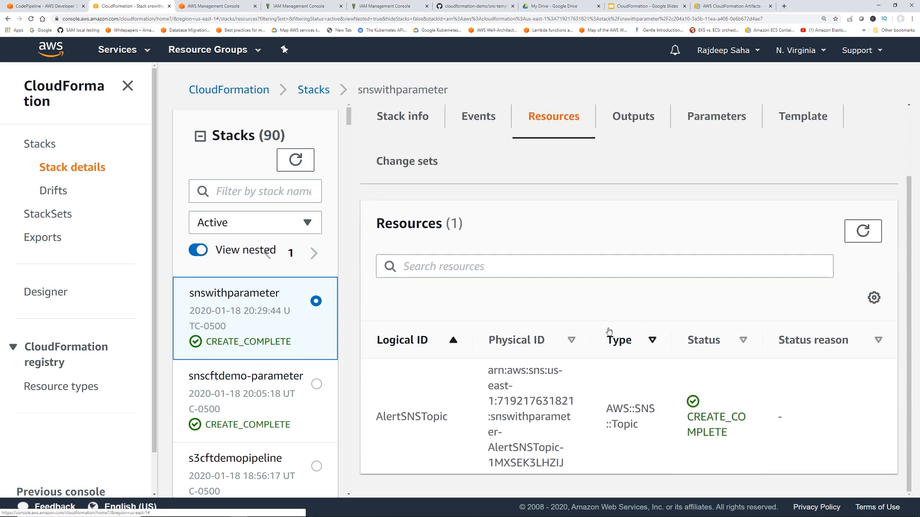
{"action": "mouse_move", "coordinate": [716, 116]}
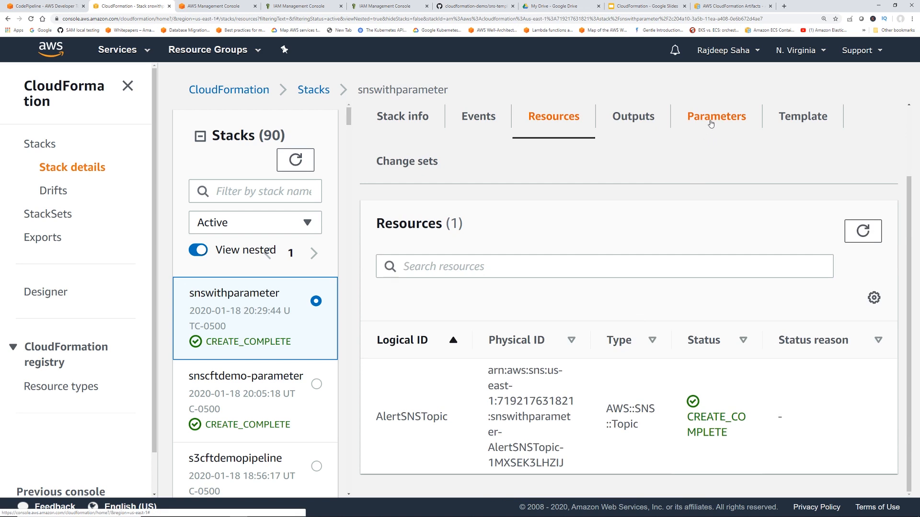
Confirm the snswithparameter stack's SNSEmail parameter value under Parameters, then return to its Resources
{"action": "left_click", "coordinate": [714, 116]}
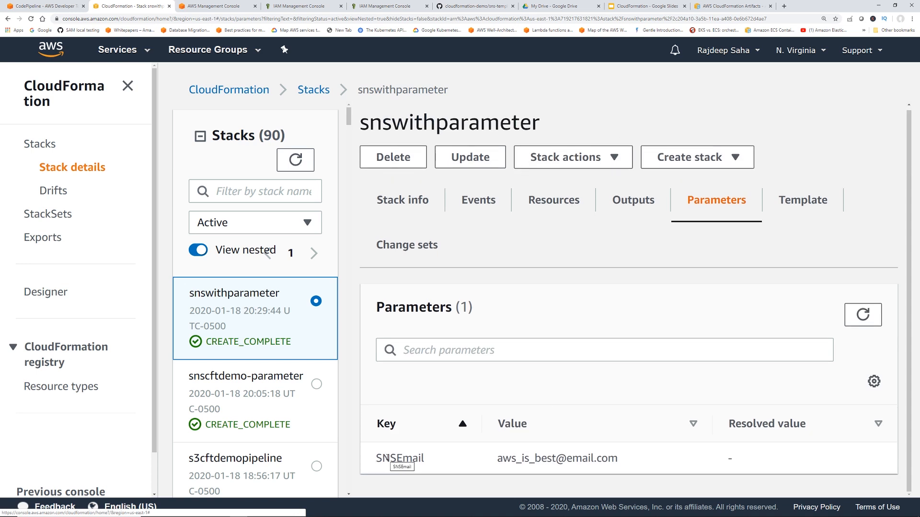
{"action": "double_click", "coordinate": [400, 458]}
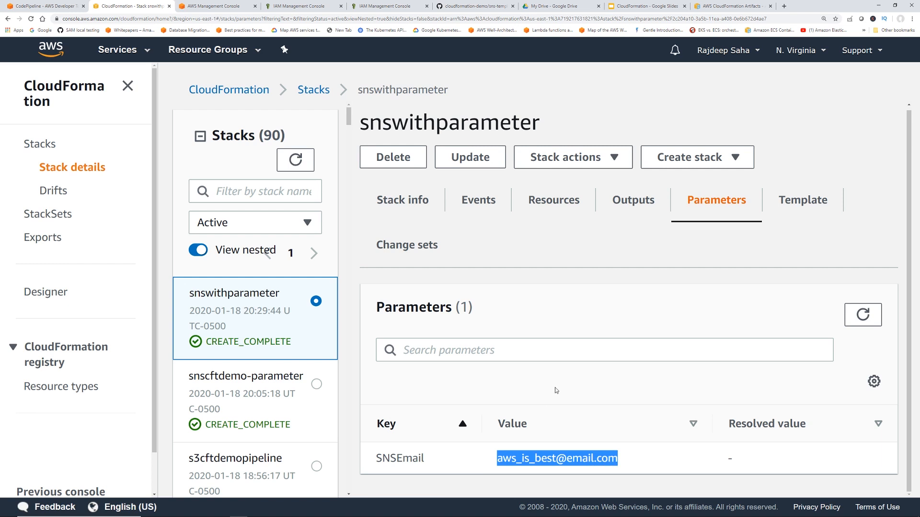
{"action": "left_click", "coordinate": [553, 202]}
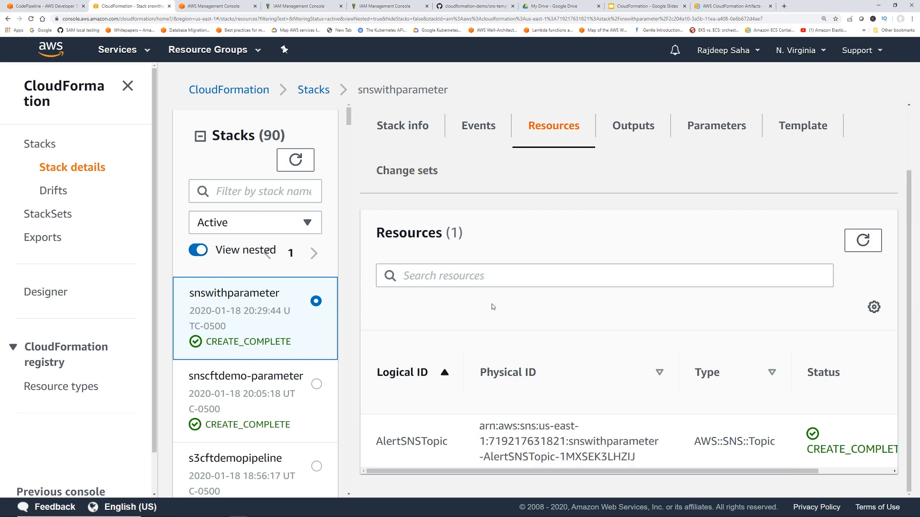
{"action": "scroll", "scroll_direction": "right", "scroll_amount": 3}
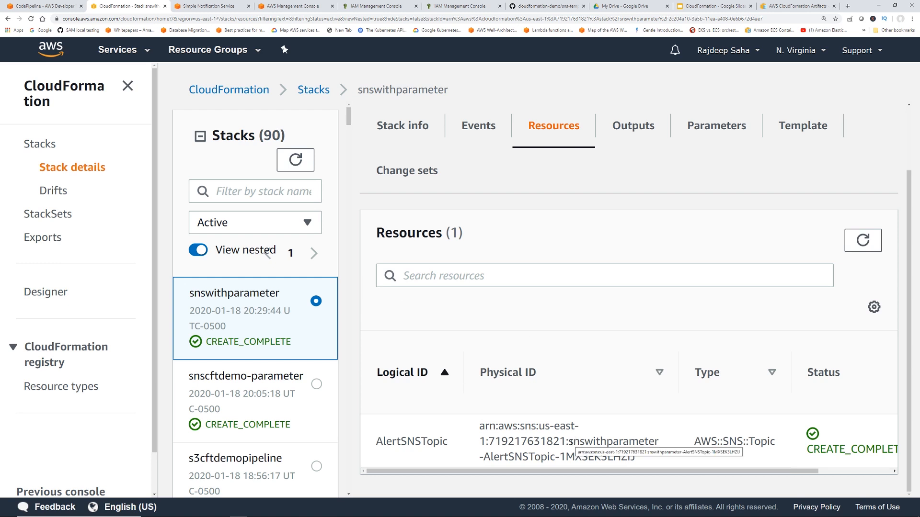
From the topic's physical ID, view the snswithparameter-AlertSNSTopic topic's email subscription pending confirmation
{"action": "double_click", "coordinate": [613, 441]}
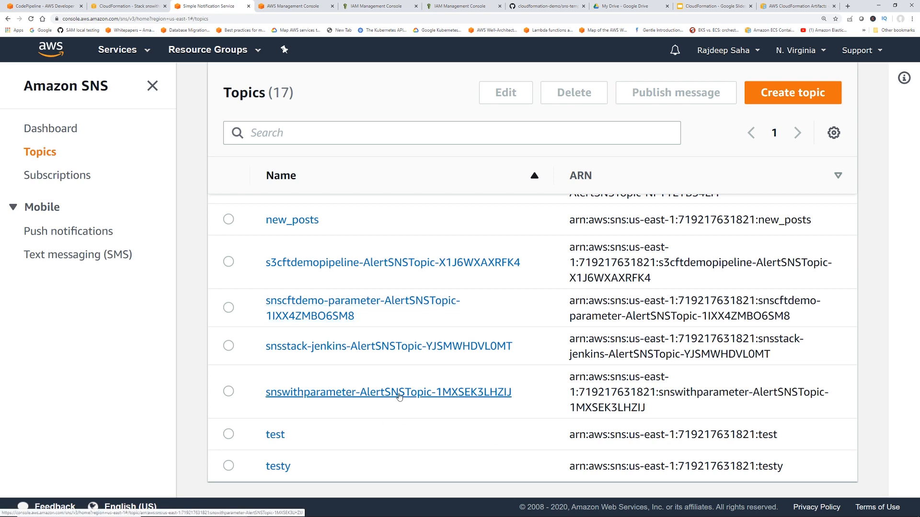
{"action": "left_click", "coordinate": [388, 392]}
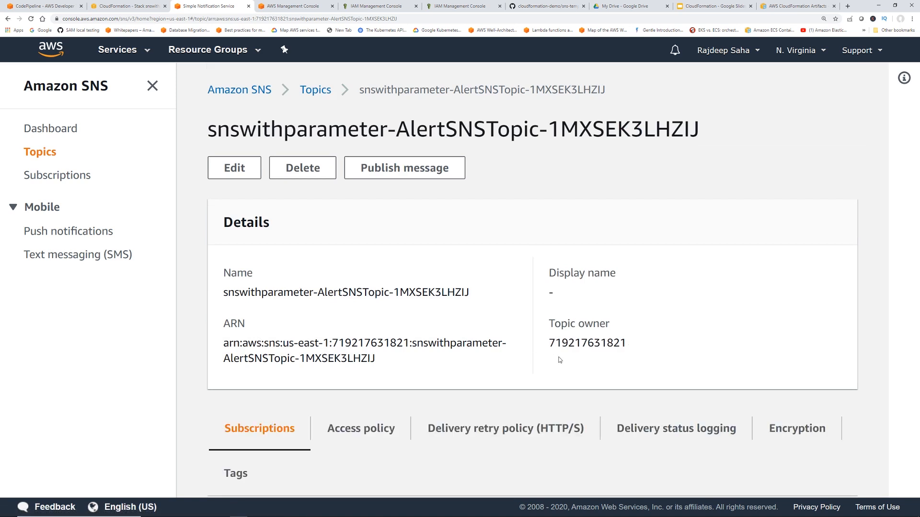
{"action": "mouse_move", "coordinate": [458, 325]}
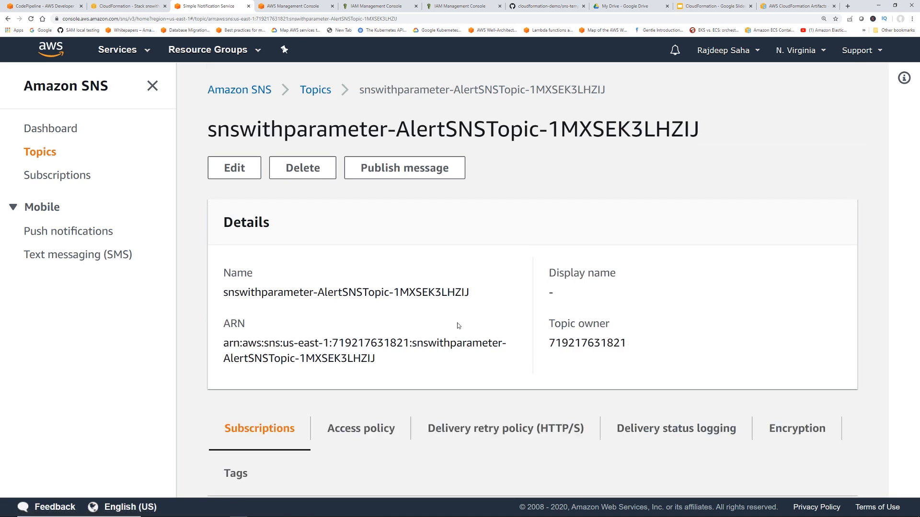
{"action": "scroll", "scroll_direction": "down", "scroll_amount": 3}
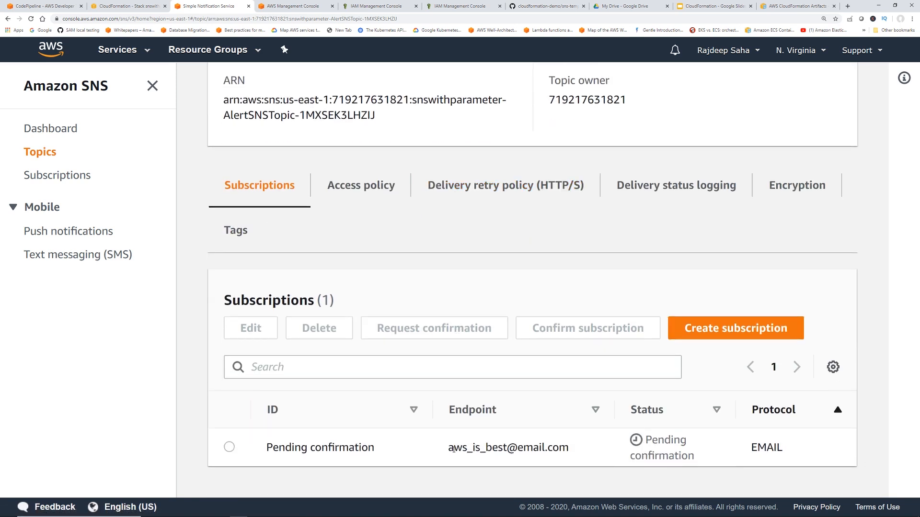
{"action": "double_click", "coordinate": [507, 448]}
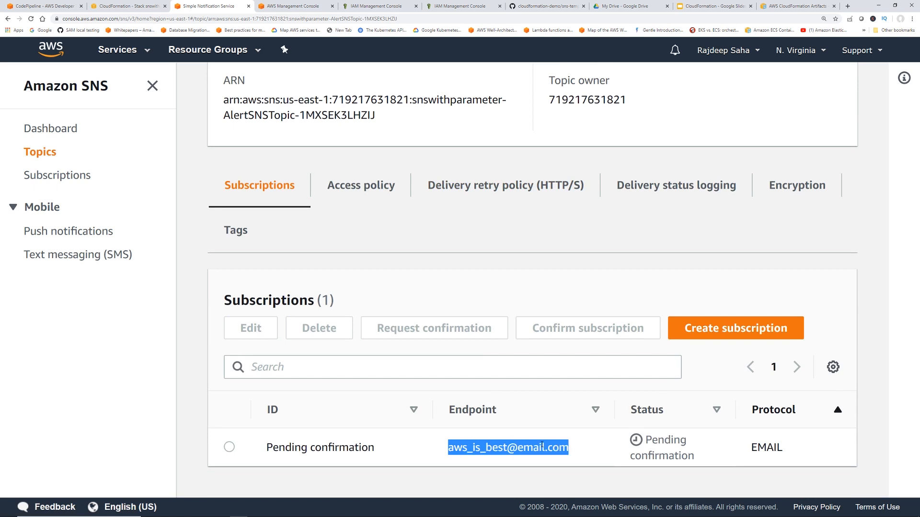